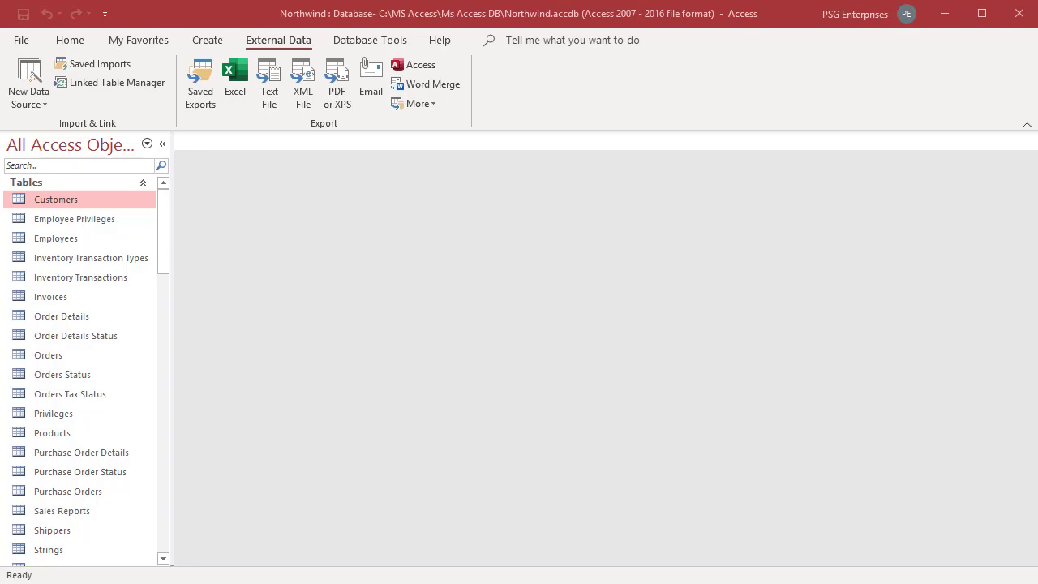
{"action": "mouse_move", "coordinate": [269, 347]}
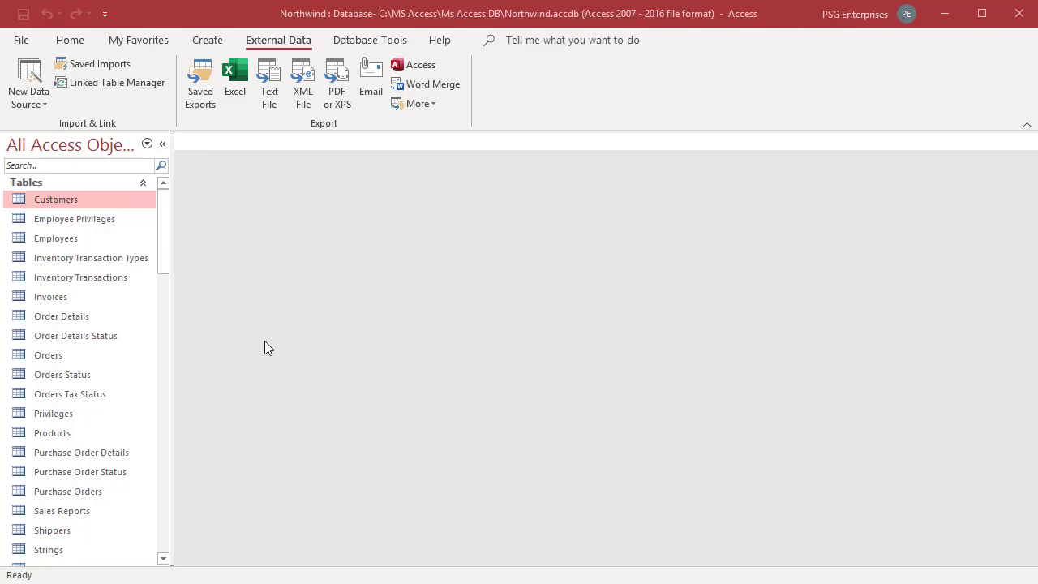
{"action": "mouse_move", "coordinate": [138, 202]}
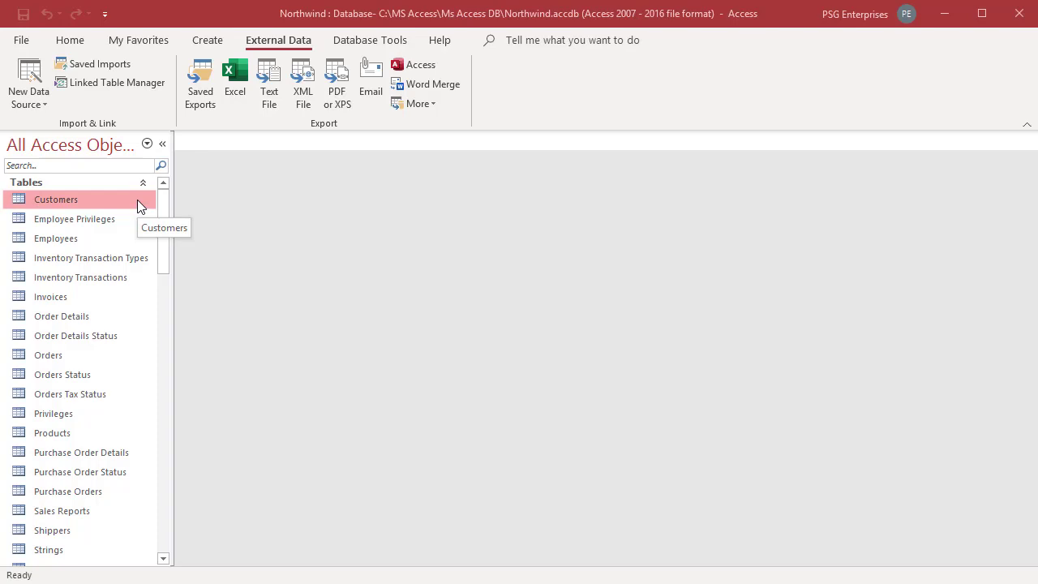
View and close the Customers table, then start a Word Merge export of it
{"action": "double_click", "coordinate": [55, 199]}
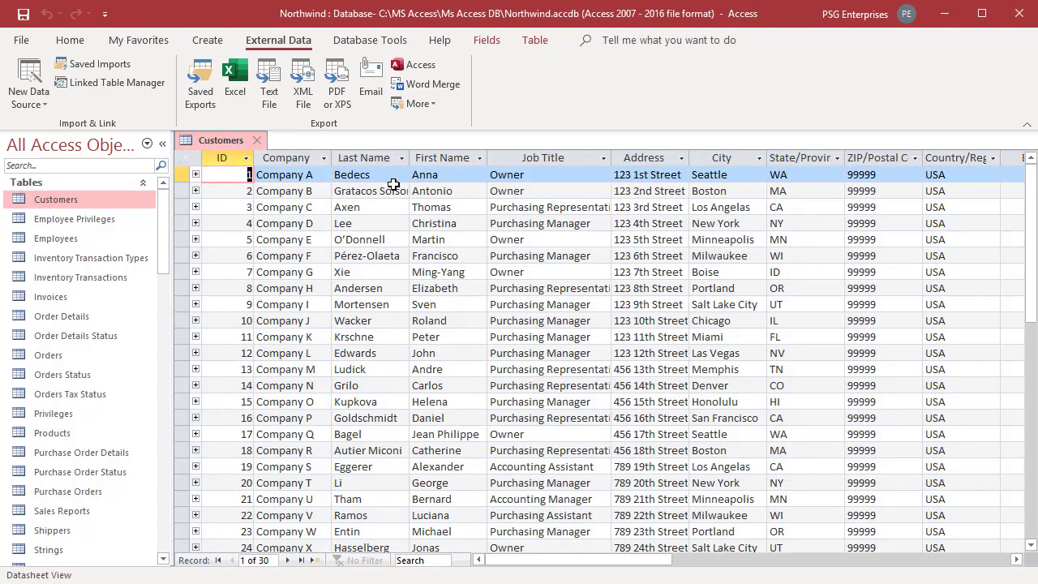
{"action": "left_click", "coordinate": [254, 139]}
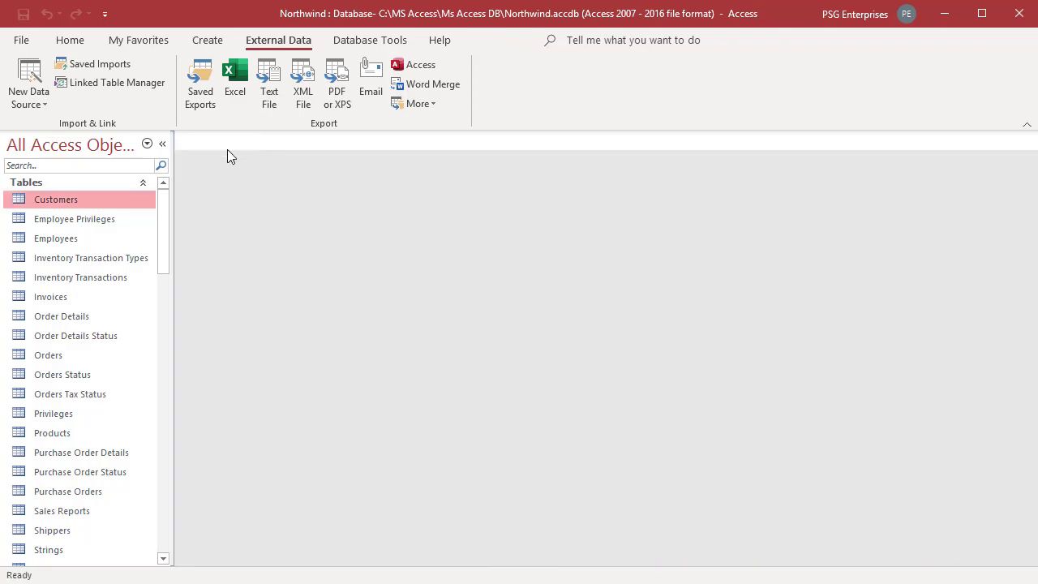
{"action": "right_click", "coordinate": [55, 199]}
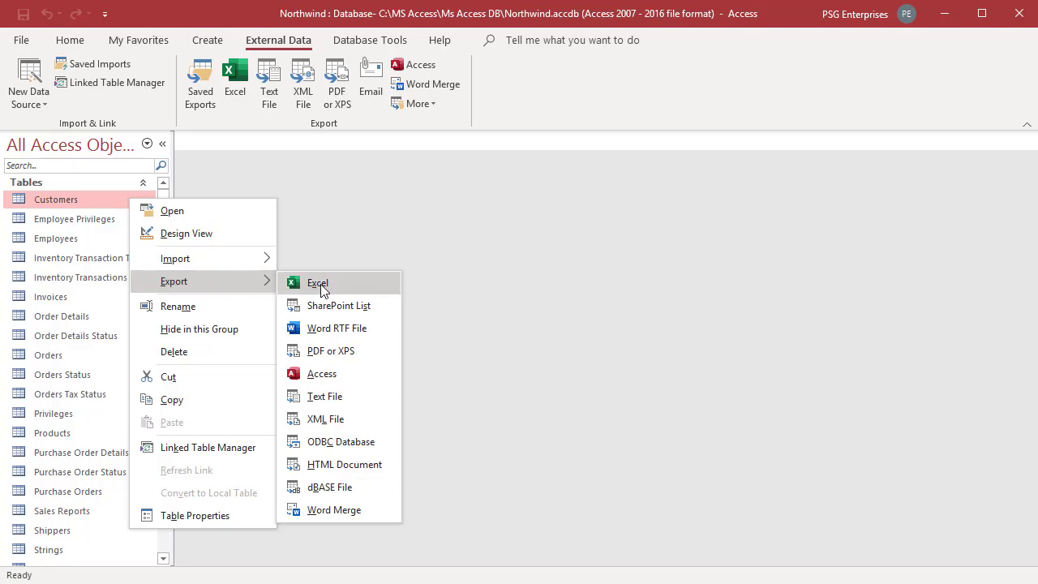
{"action": "mouse_move", "coordinate": [334, 509]}
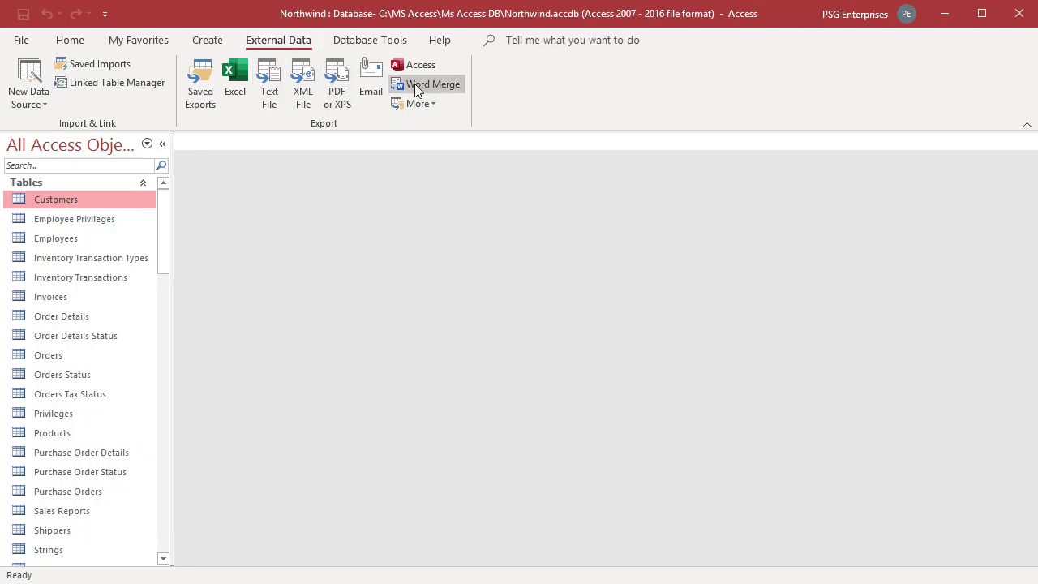
{"action": "left_click", "coordinate": [426, 85]}
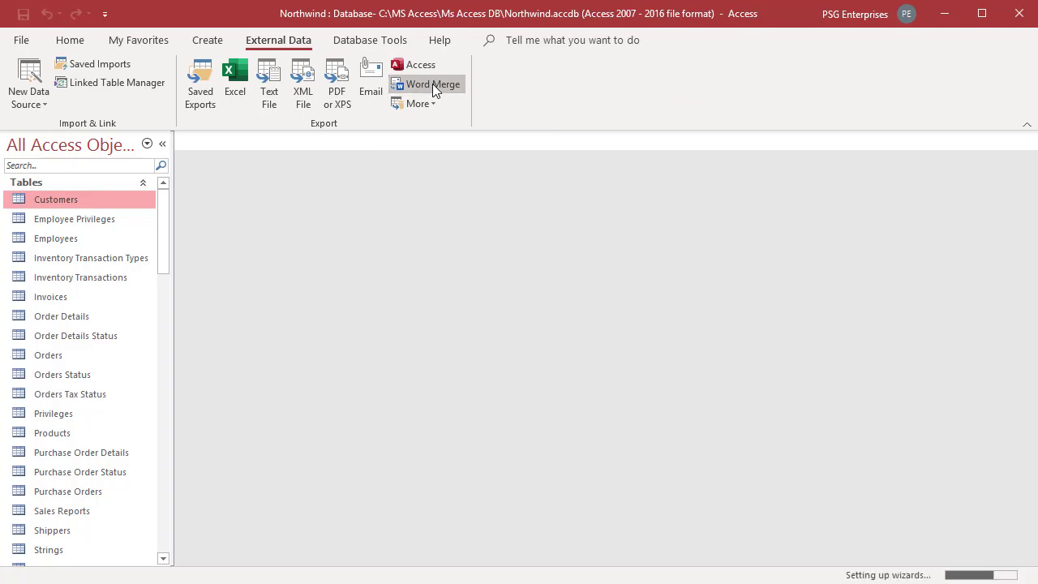
Choose to create a new document linked to the Customers data and confirm the wizard
{"action": "left_click", "coordinate": [433, 84]}
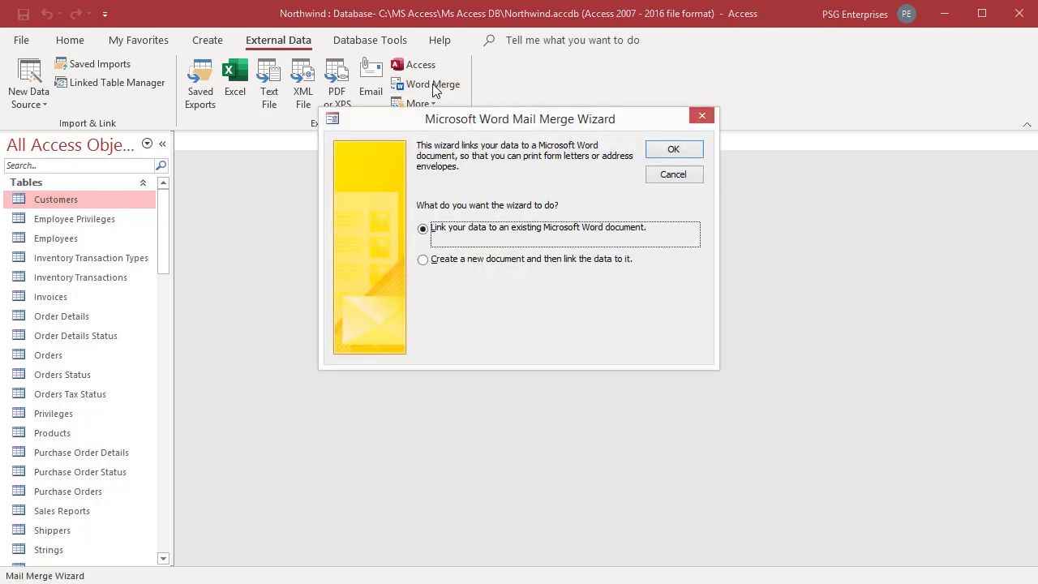
{"action": "mouse_move", "coordinate": [473, 198]}
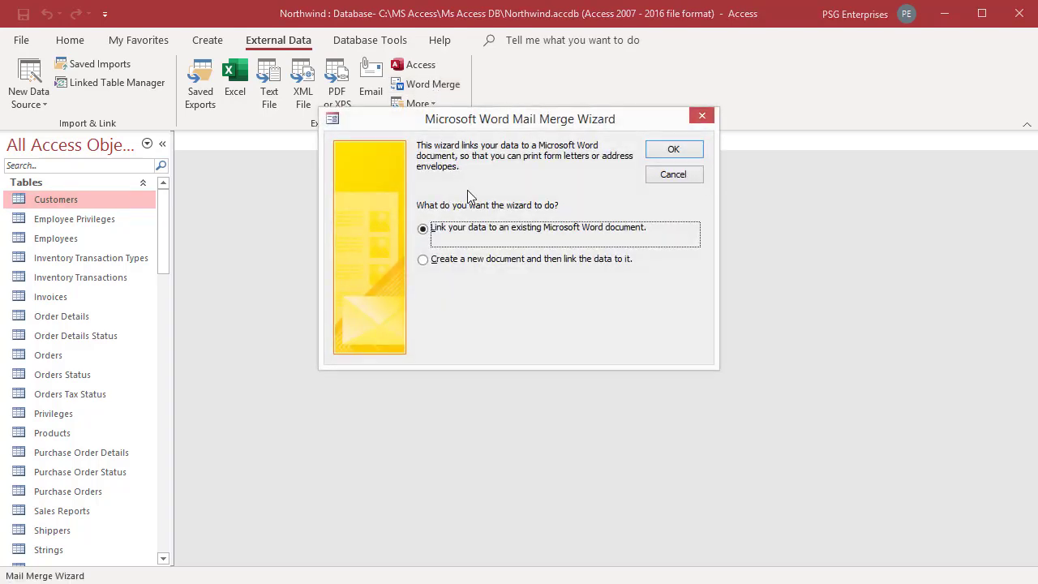
{"action": "mouse_move", "coordinate": [617, 133]}
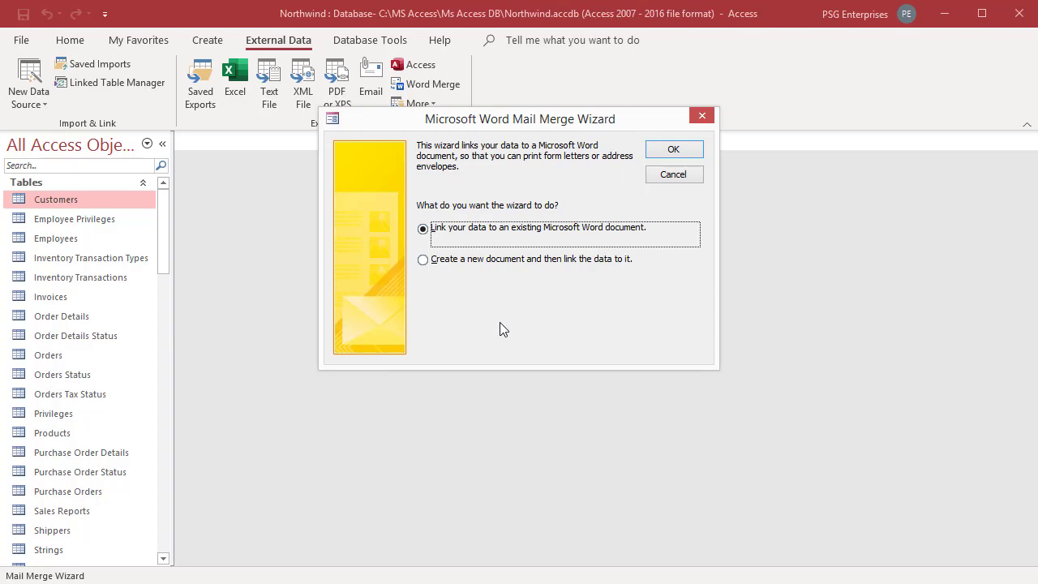
{"action": "mouse_move", "coordinate": [500, 310]}
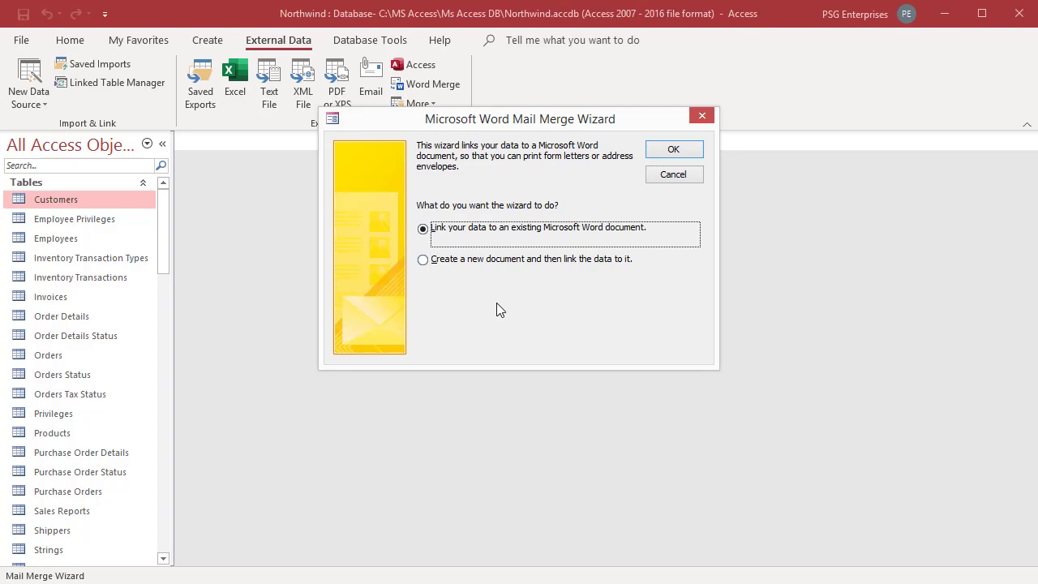
{"action": "left_click", "coordinate": [421, 259]}
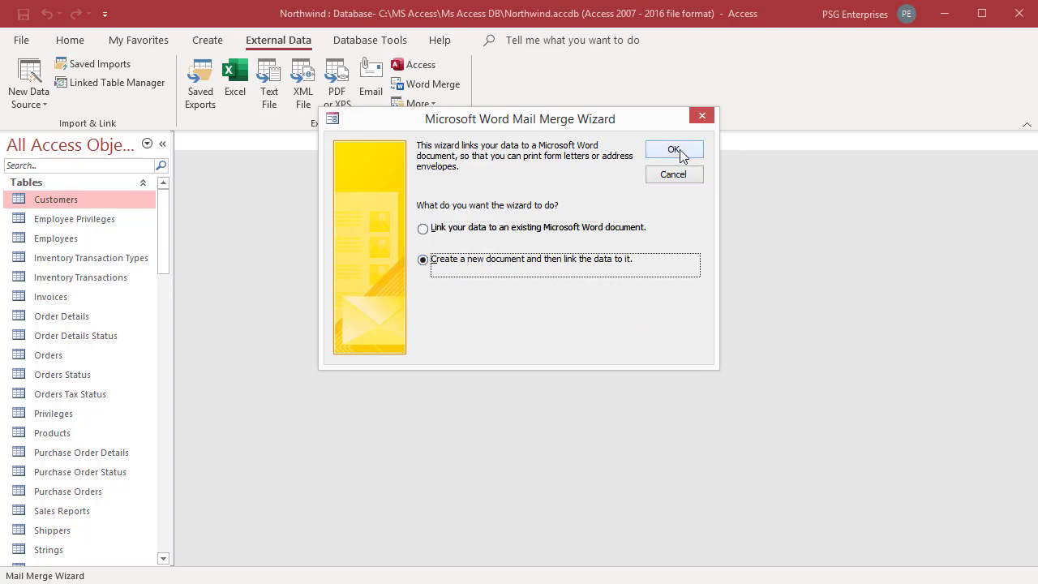
{"action": "left_click", "coordinate": [675, 149]}
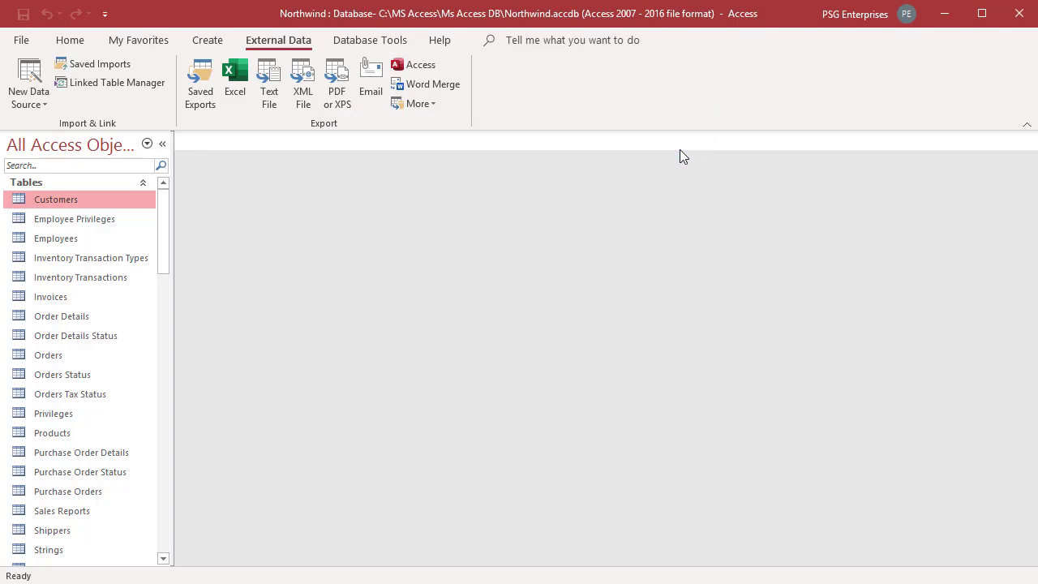
{"action": "mouse_move", "coordinate": [557, 467]}
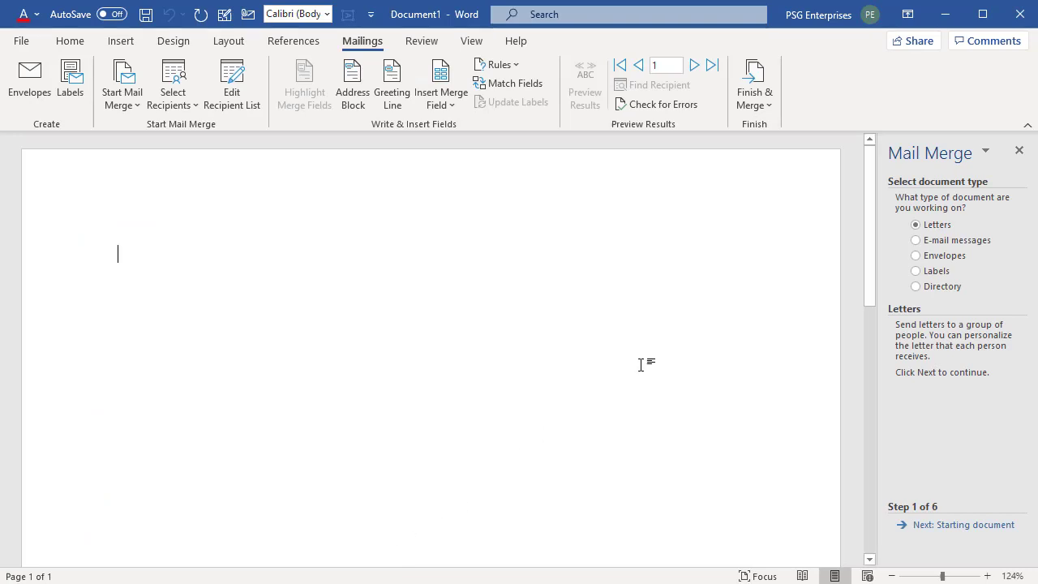
{"action": "mouse_move", "coordinate": [640, 364]}
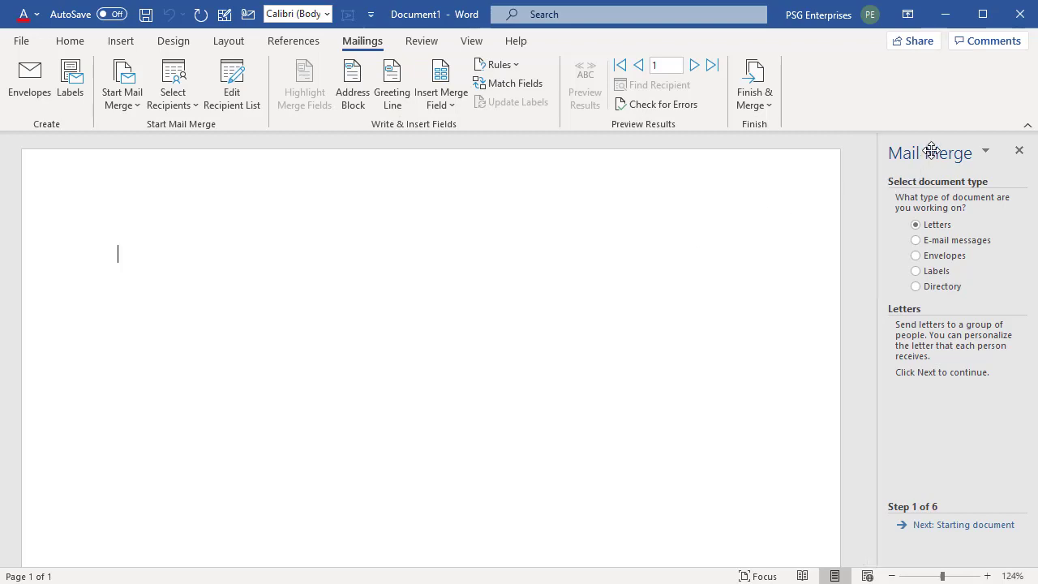
{"action": "mouse_move", "coordinate": [970, 402]}
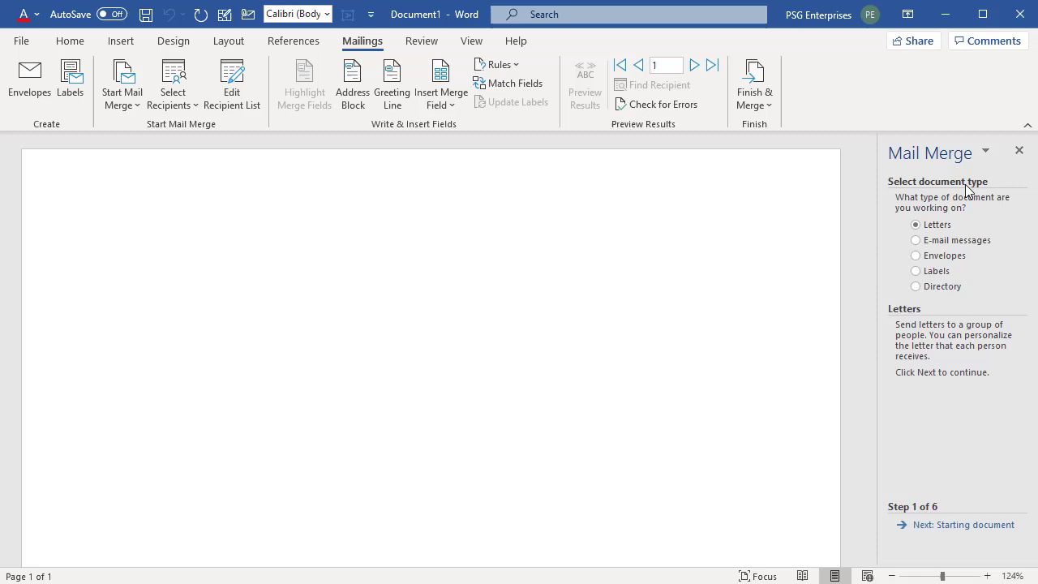
{"action": "mouse_move", "coordinate": [963, 397]}
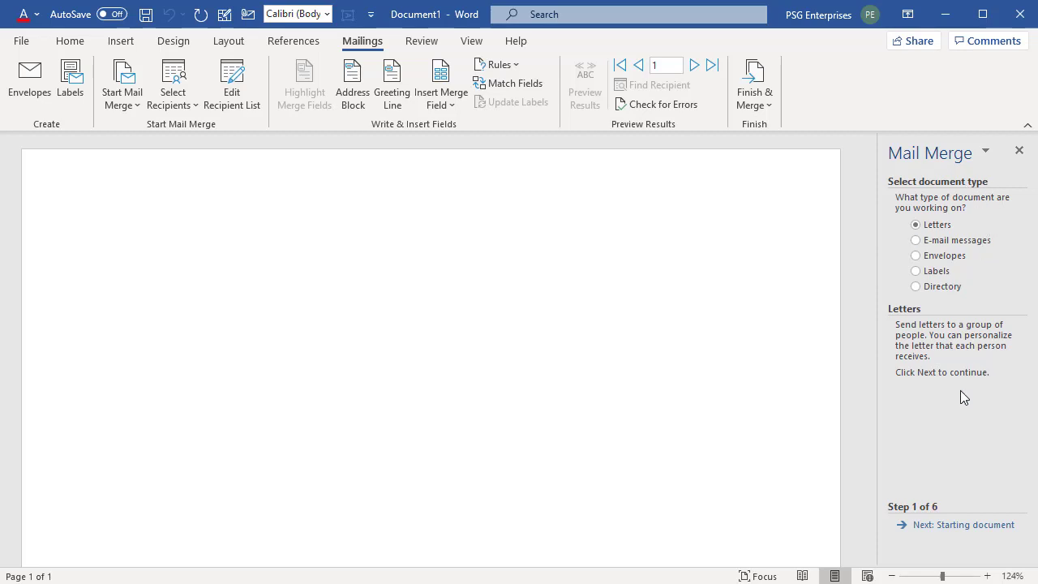
{"action": "mouse_move", "coordinate": [911, 522]}
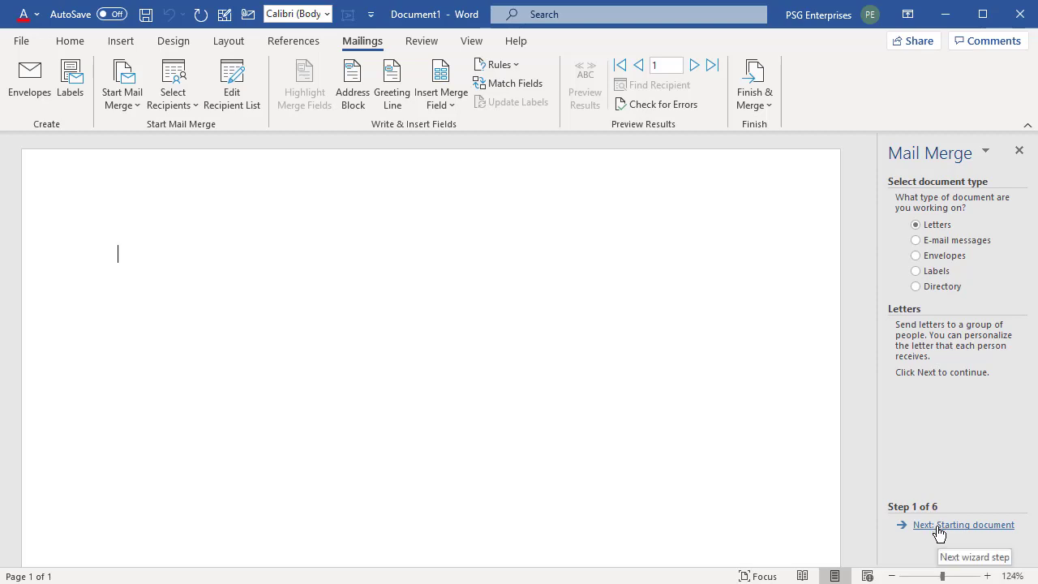
{"action": "left_click", "coordinate": [963, 525]}
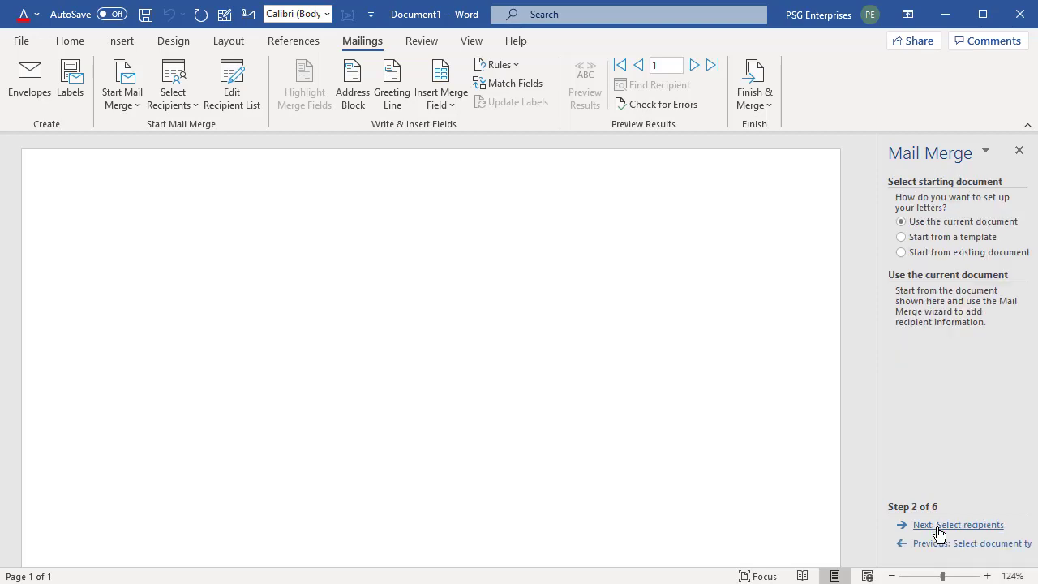
{"action": "mouse_move", "coordinate": [937, 543]}
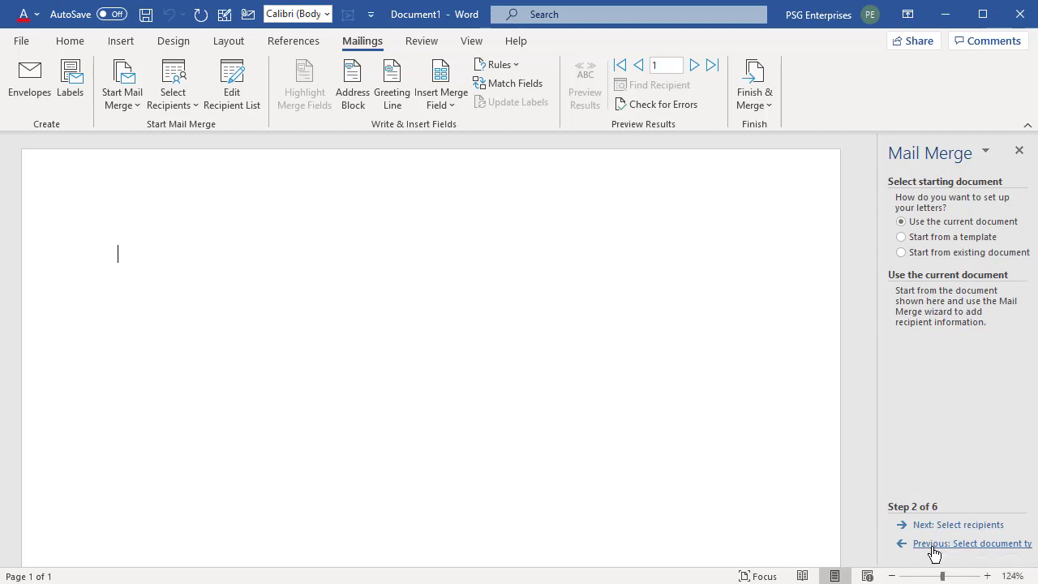
{"action": "left_click", "coordinate": [970, 543]}
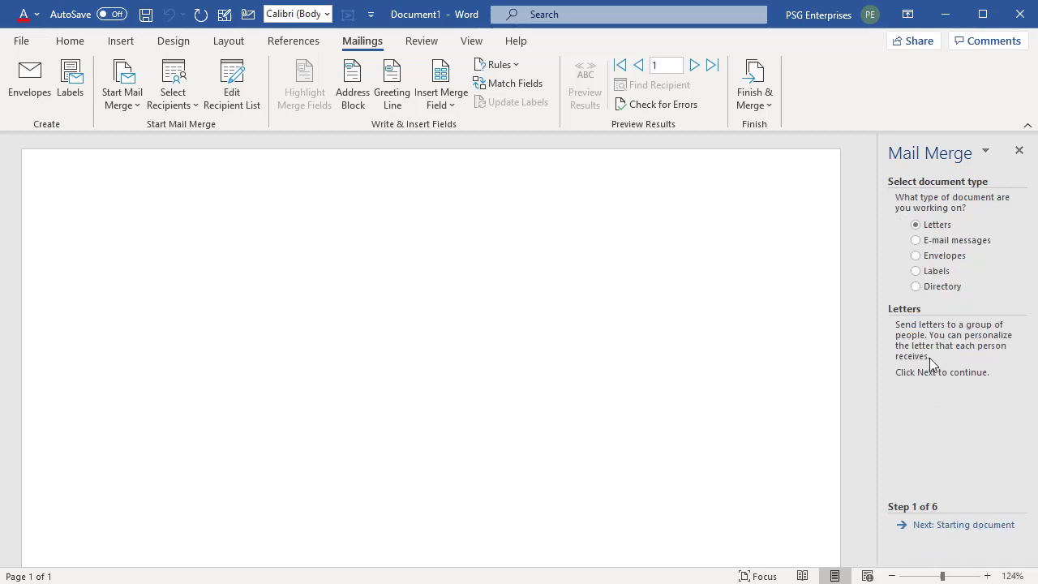
Select Envelopes as the merge document type and advance to the starting-document step
{"action": "left_click", "coordinate": [914, 256]}
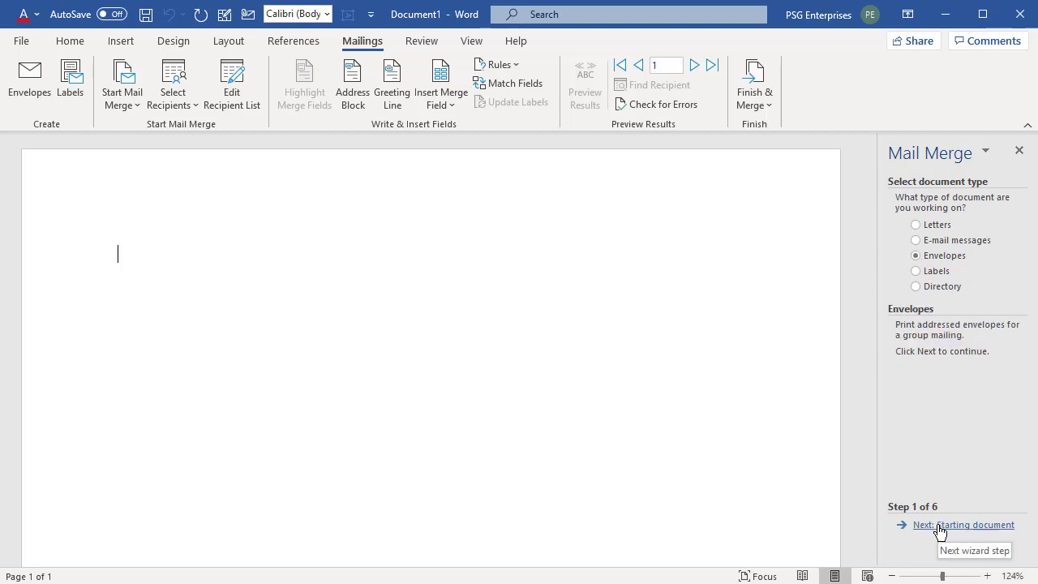
{"action": "left_click", "coordinate": [963, 526]}
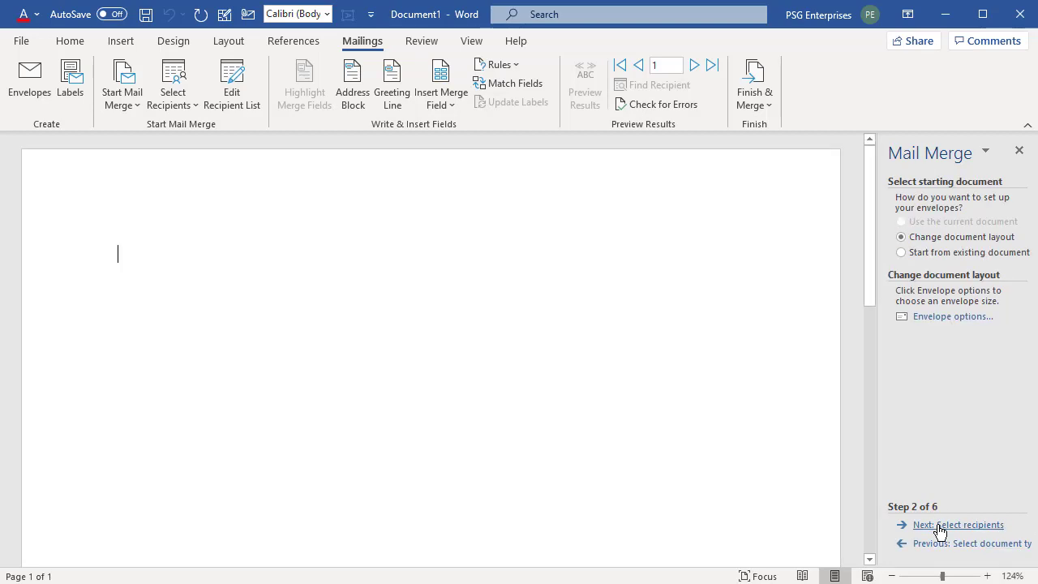
{"action": "mouse_move", "coordinate": [948, 465]}
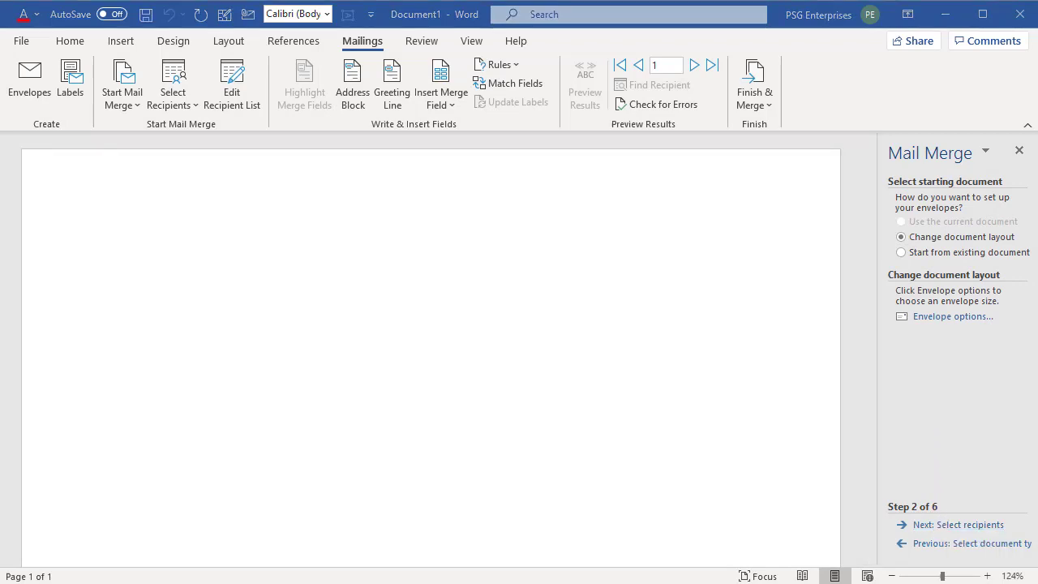
{"action": "mouse_move", "coordinate": [953, 316]}
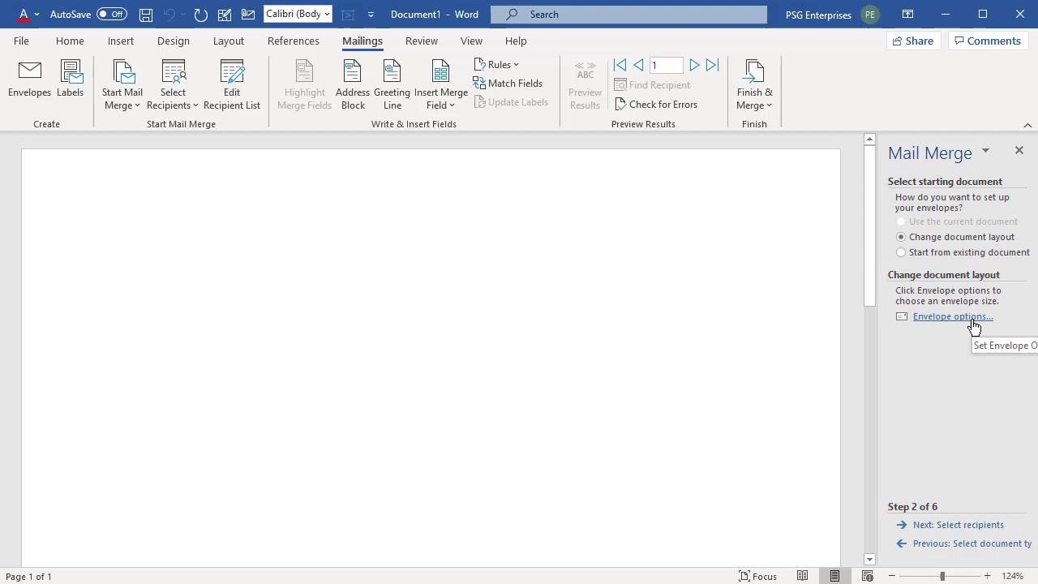
Review return and delivery address fonts and printing options in Envelope Options, then apply the envelope layout
{"action": "left_click", "coordinate": [117, 253]}
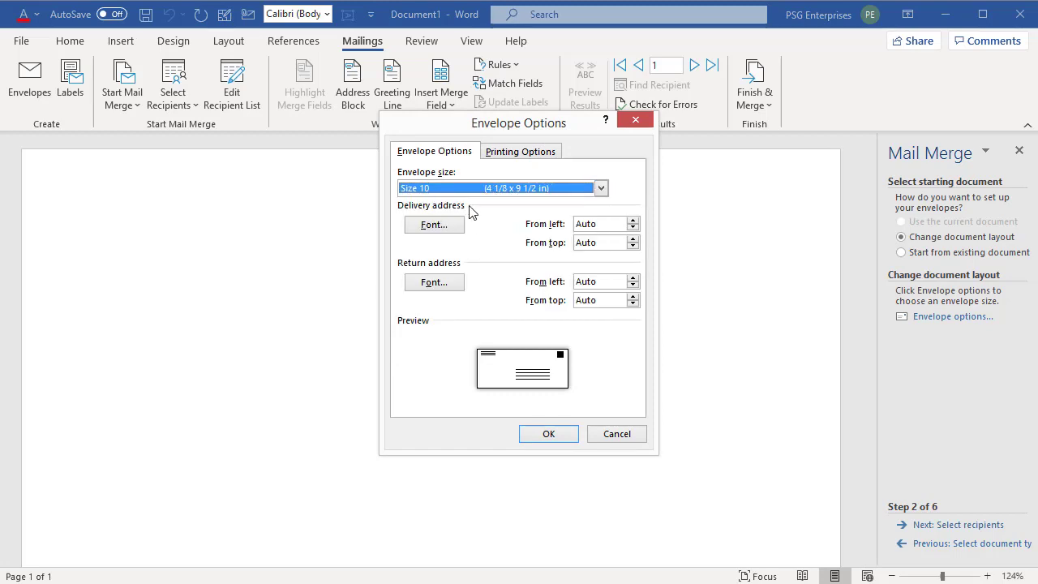
{"action": "mouse_move", "coordinate": [467, 273]}
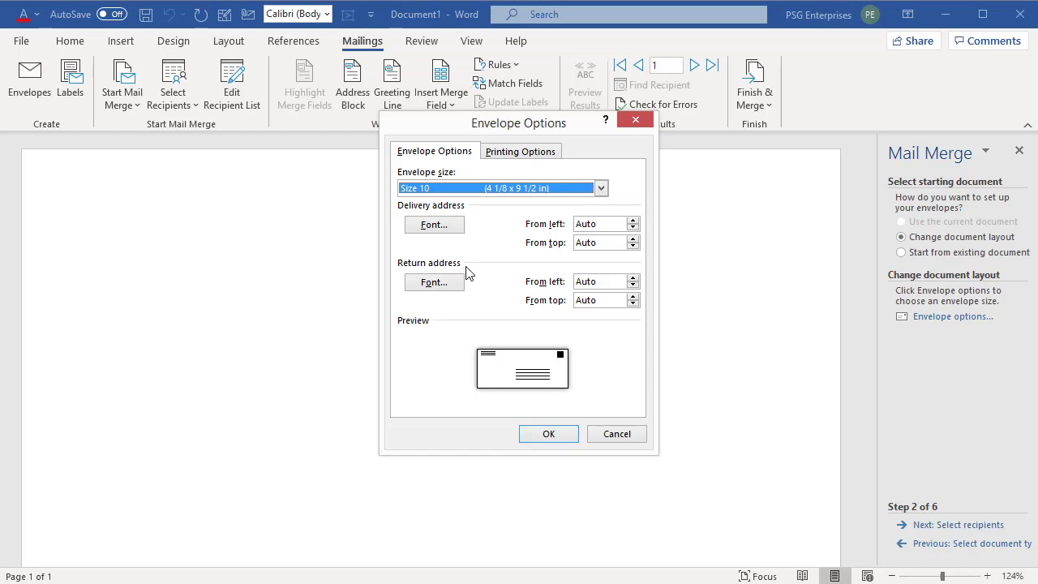
{"action": "left_click", "coordinate": [435, 283]}
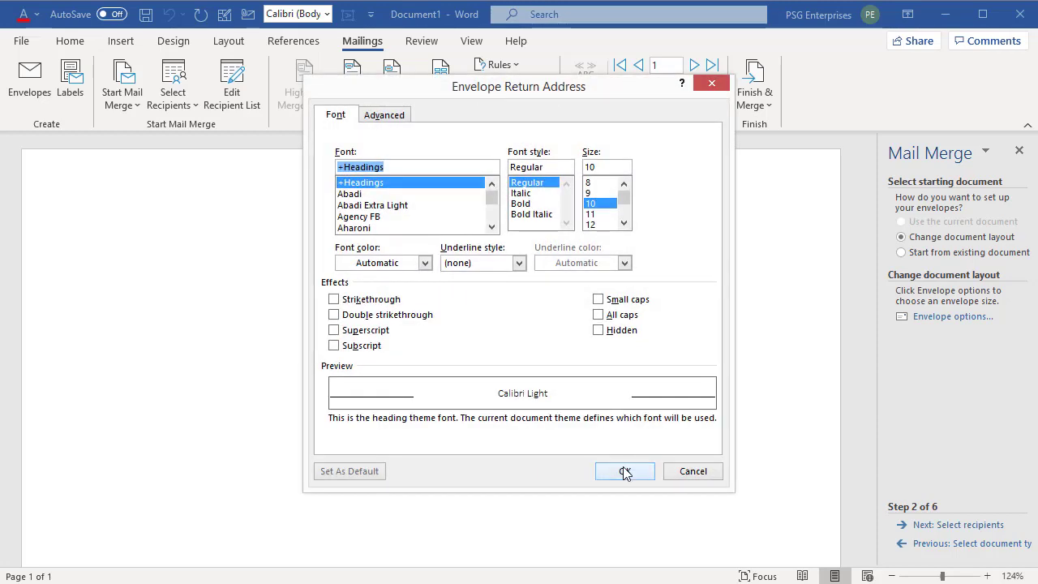
{"action": "left_click", "coordinate": [625, 470]}
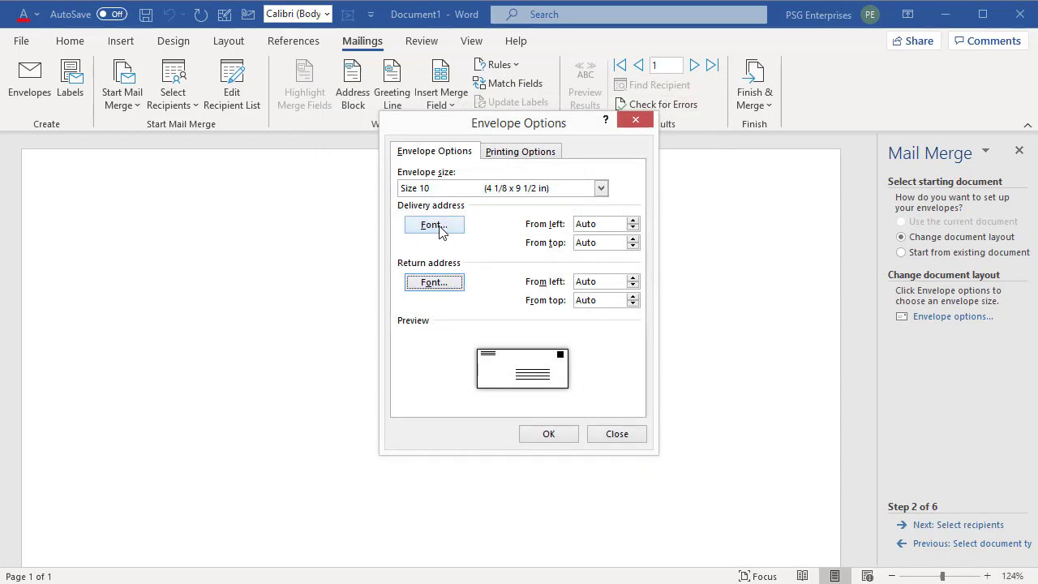
{"action": "left_click", "coordinate": [434, 224]}
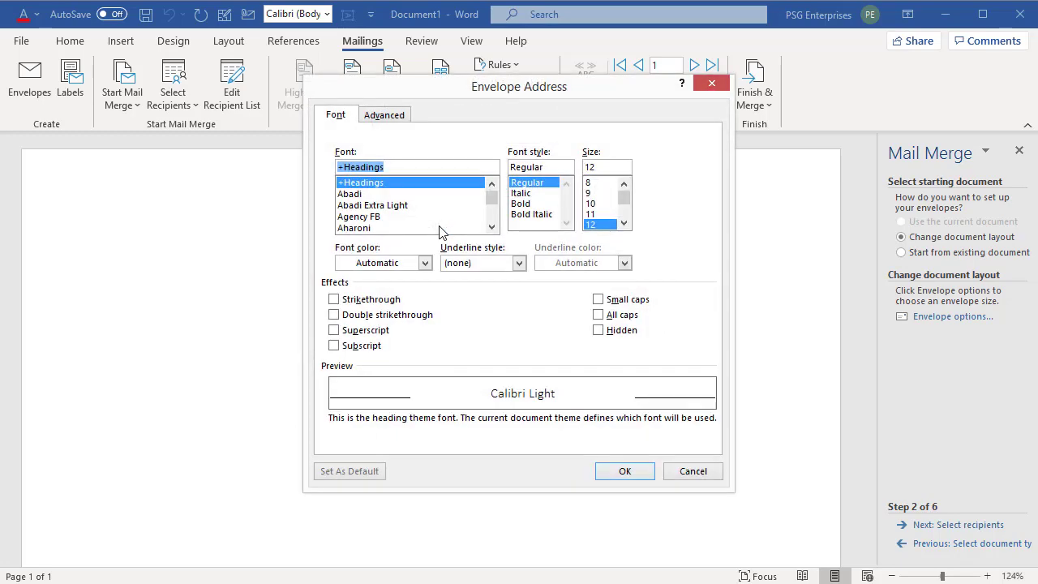
{"action": "left_click", "coordinate": [692, 470]}
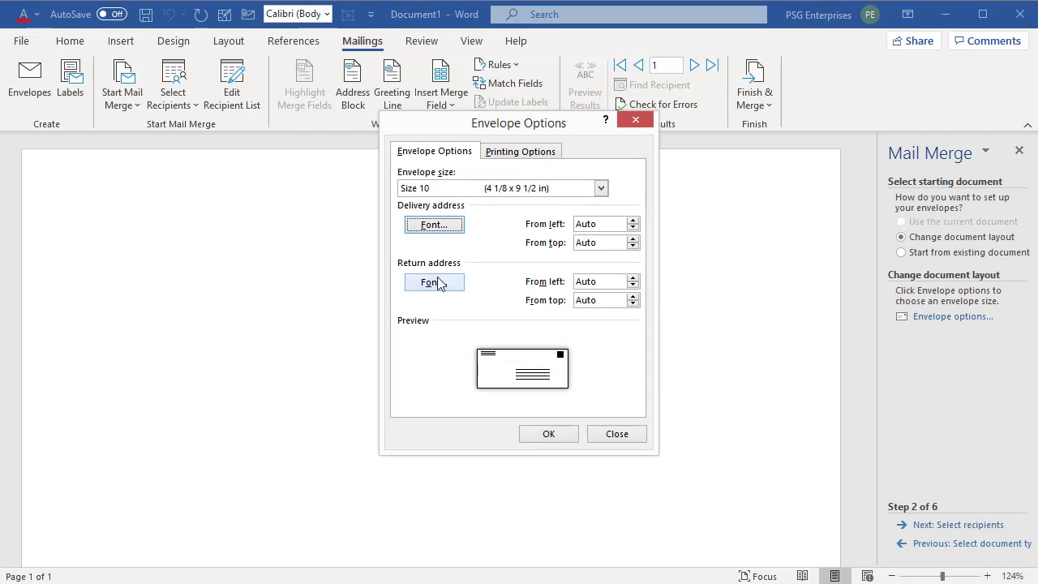
{"action": "left_click", "coordinate": [521, 151]}
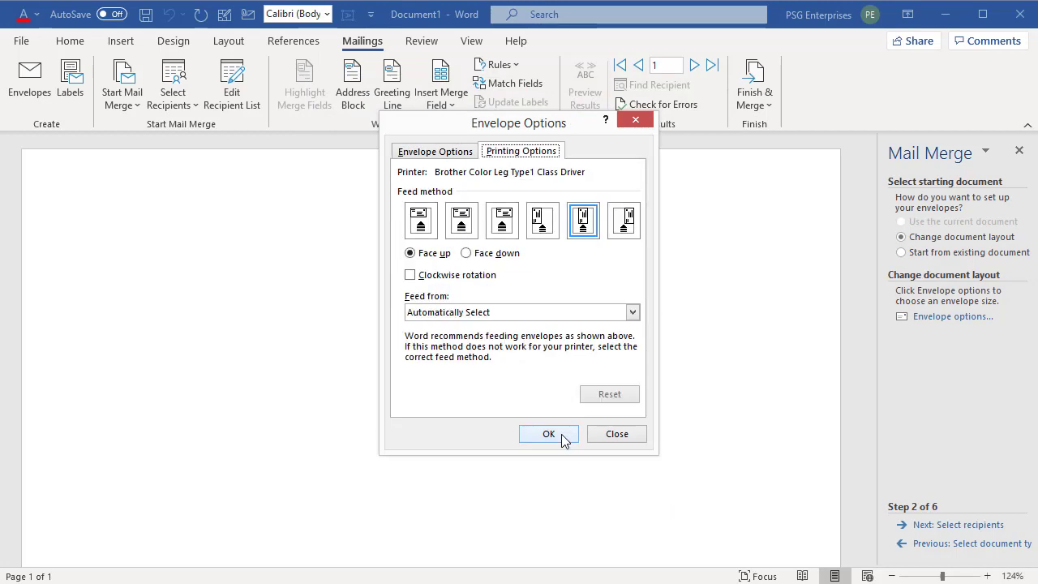
{"action": "left_click", "coordinate": [548, 435]}
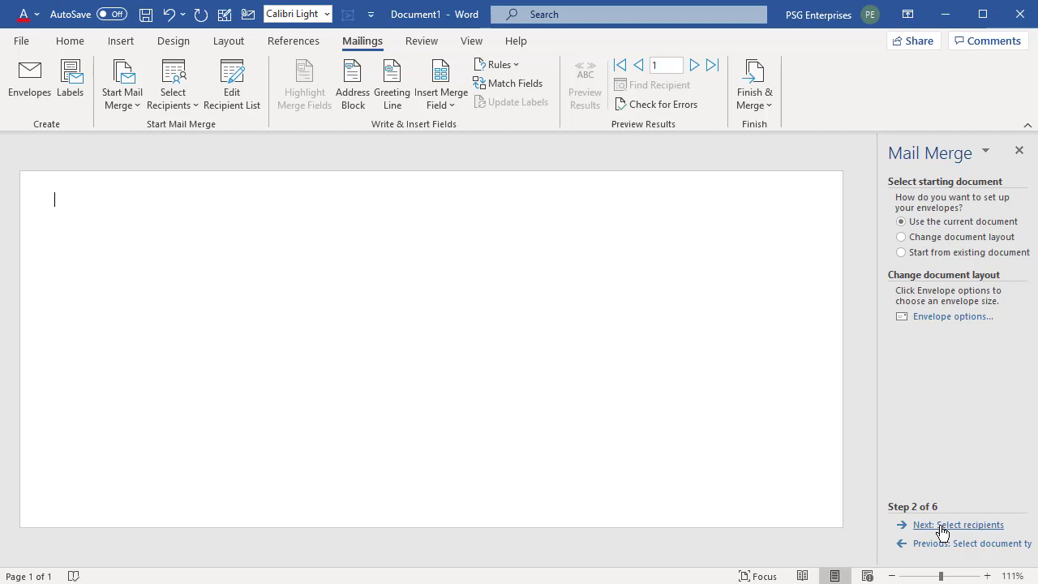
Advance to recipient selection with the existing Northwind Customers list and open it for editing
{"action": "left_click", "coordinate": [957, 526]}
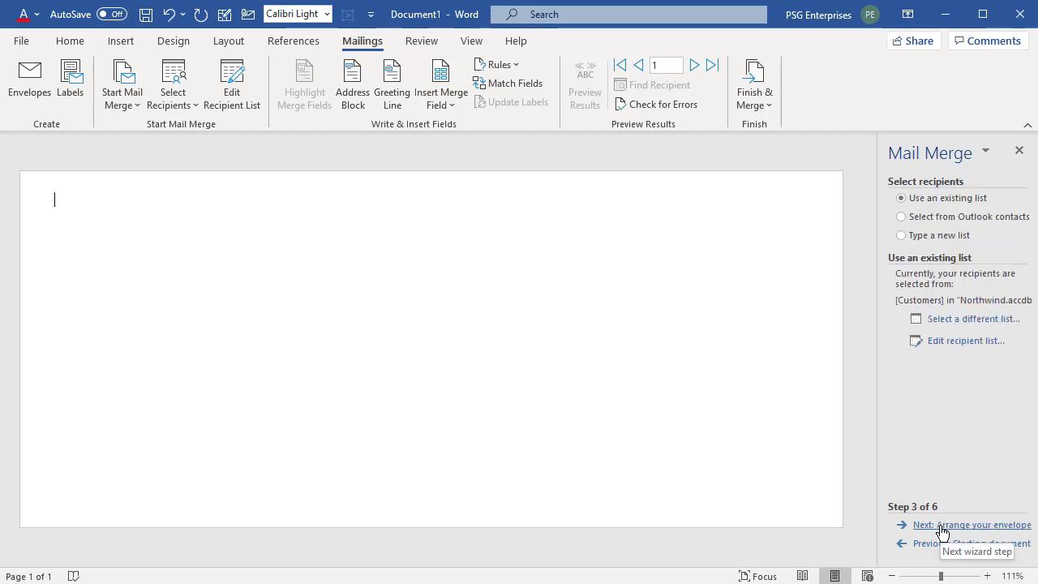
{"action": "mouse_move", "coordinate": [965, 393]}
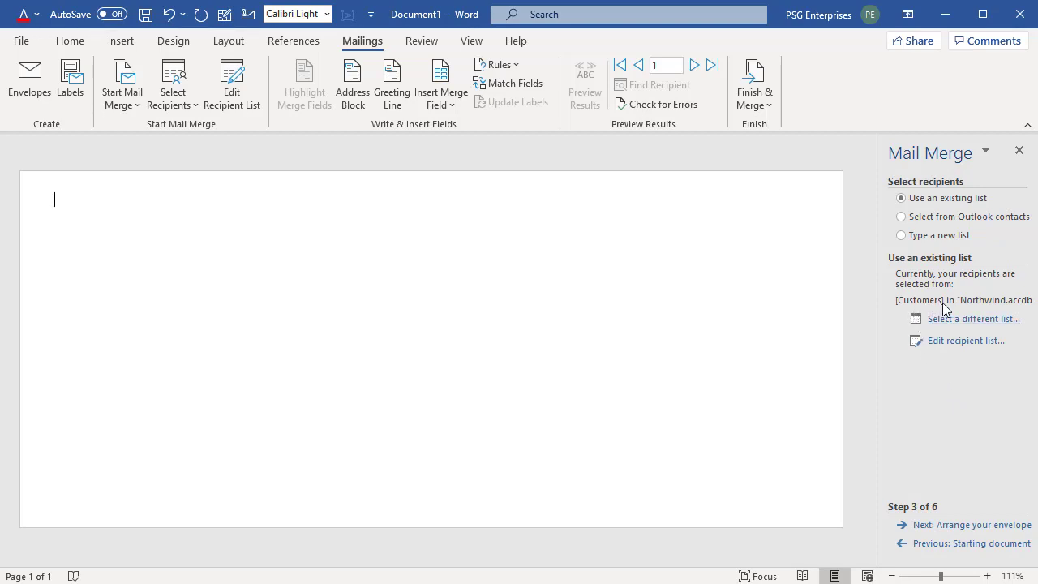
{"action": "mouse_move", "coordinate": [996, 311]}
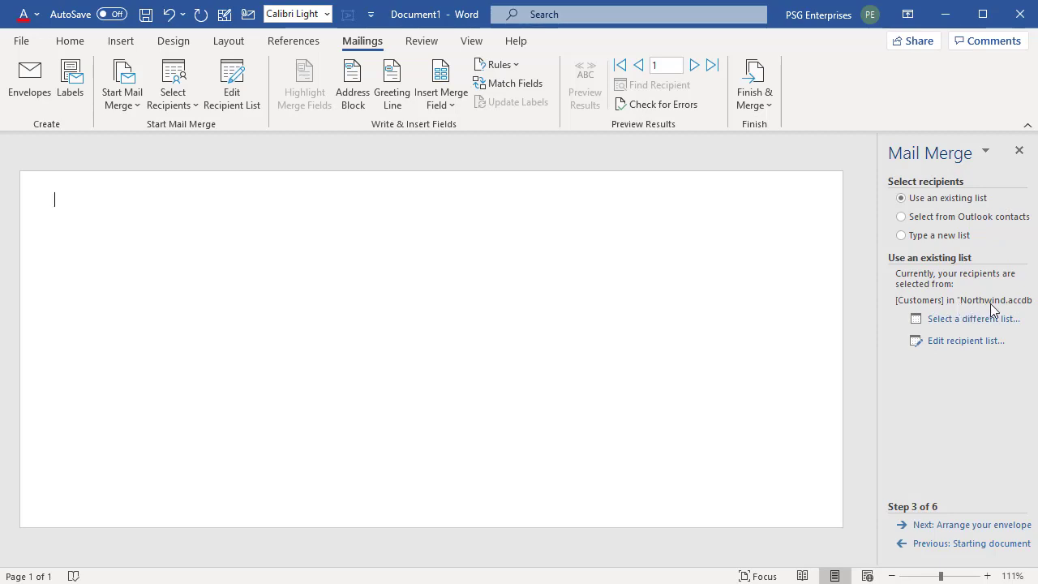
{"action": "mouse_move", "coordinate": [994, 360]}
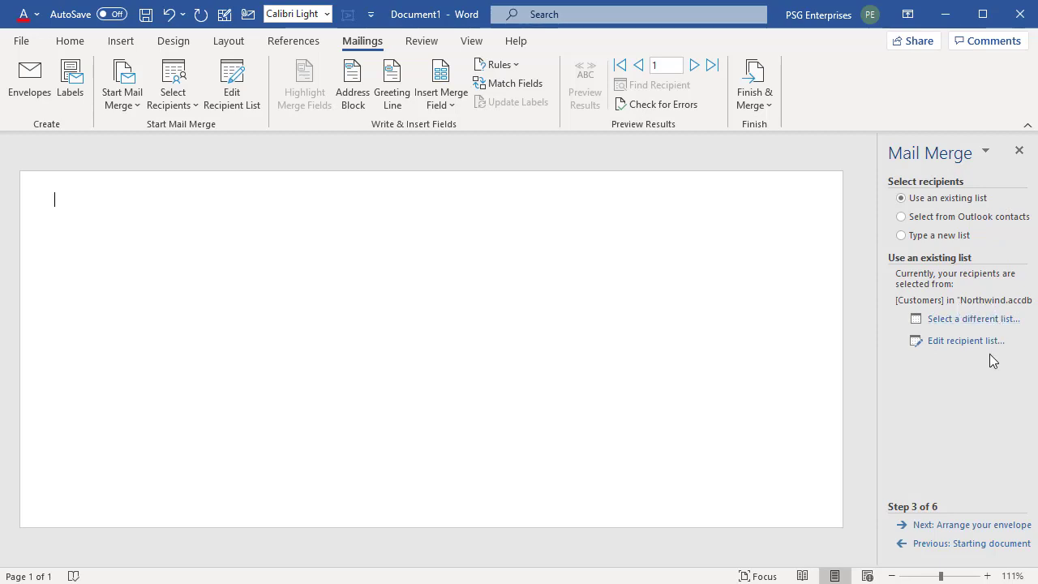
{"action": "left_click", "coordinate": [966, 340]}
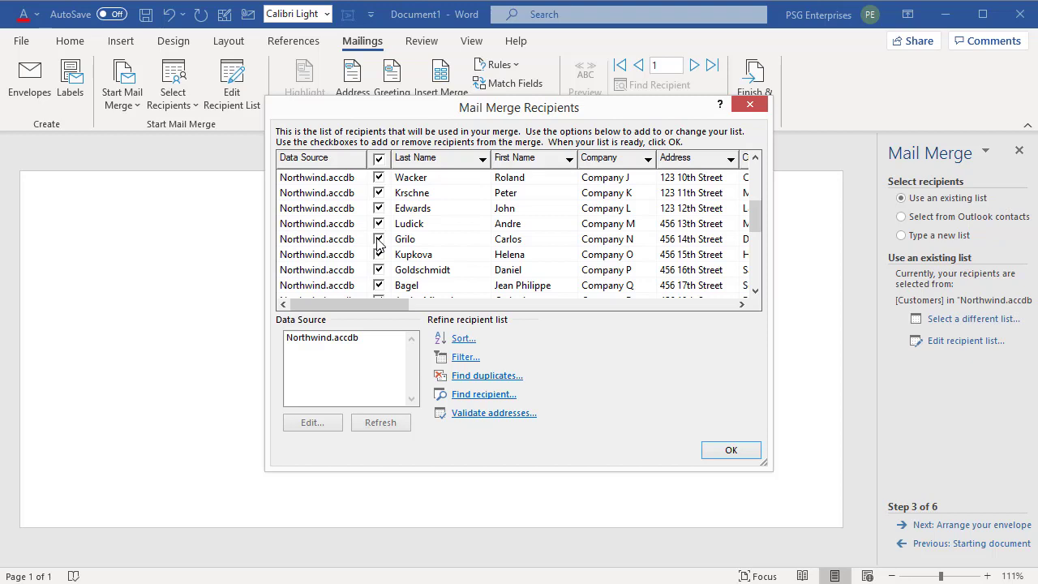
Exclude the Company N recipient, glance at Filter and Sort Records, accept the list, and move to arranging the envelope
{"action": "left_click", "coordinate": [378, 239]}
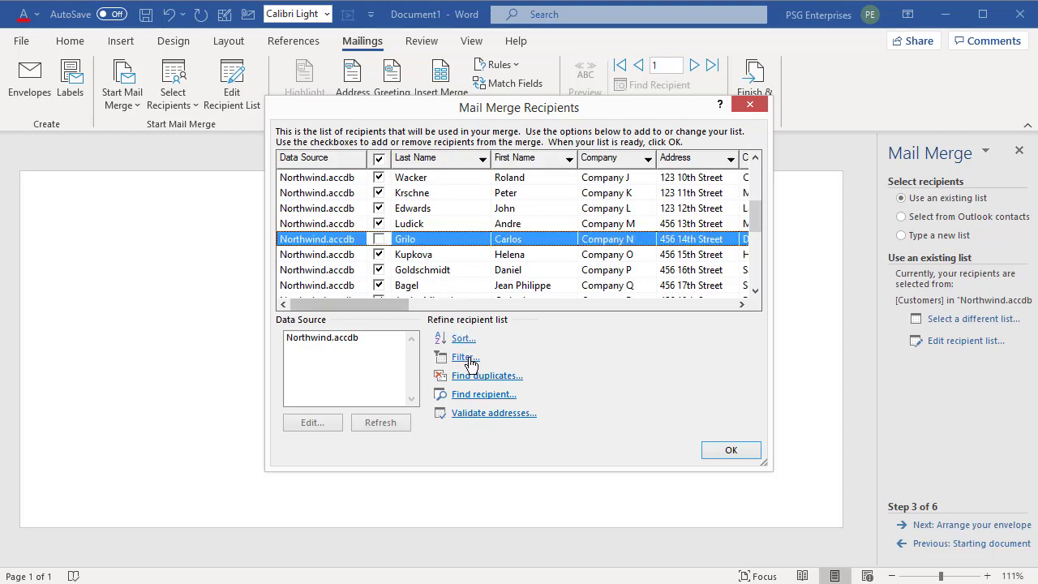
{"action": "left_click", "coordinate": [466, 357]}
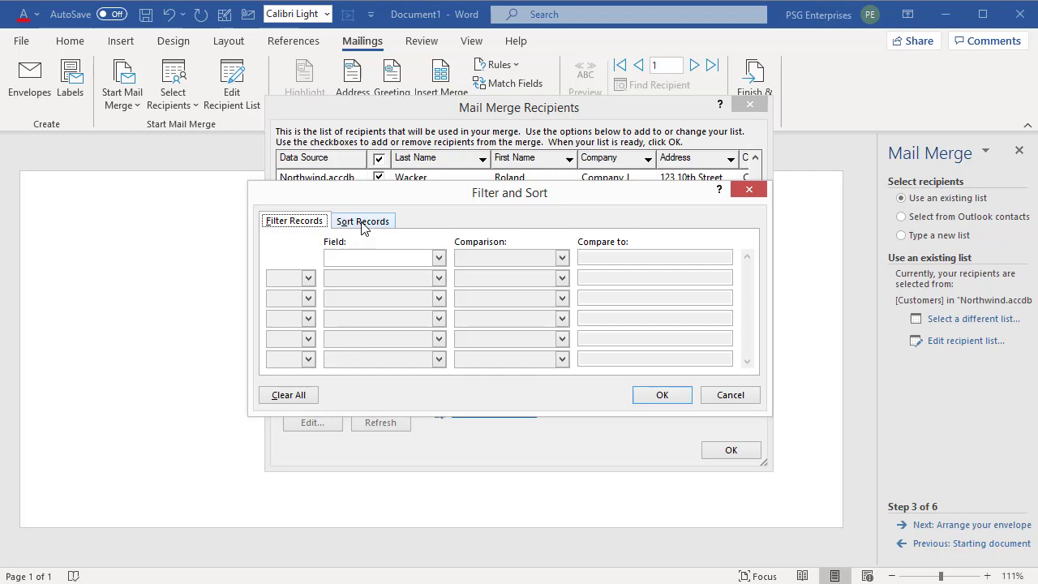
{"action": "left_click", "coordinate": [364, 220]}
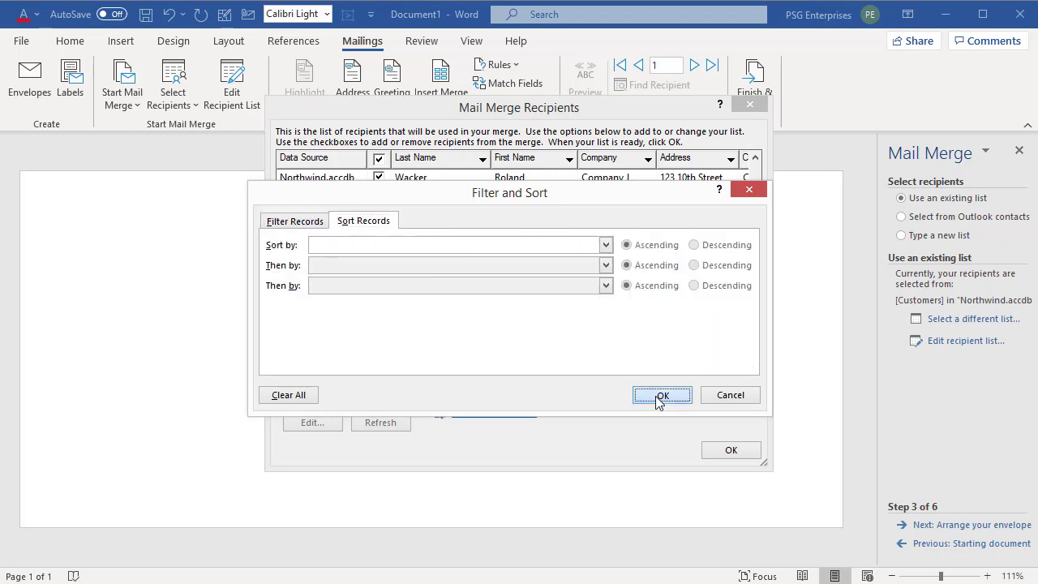
{"action": "left_click", "coordinate": [662, 395]}
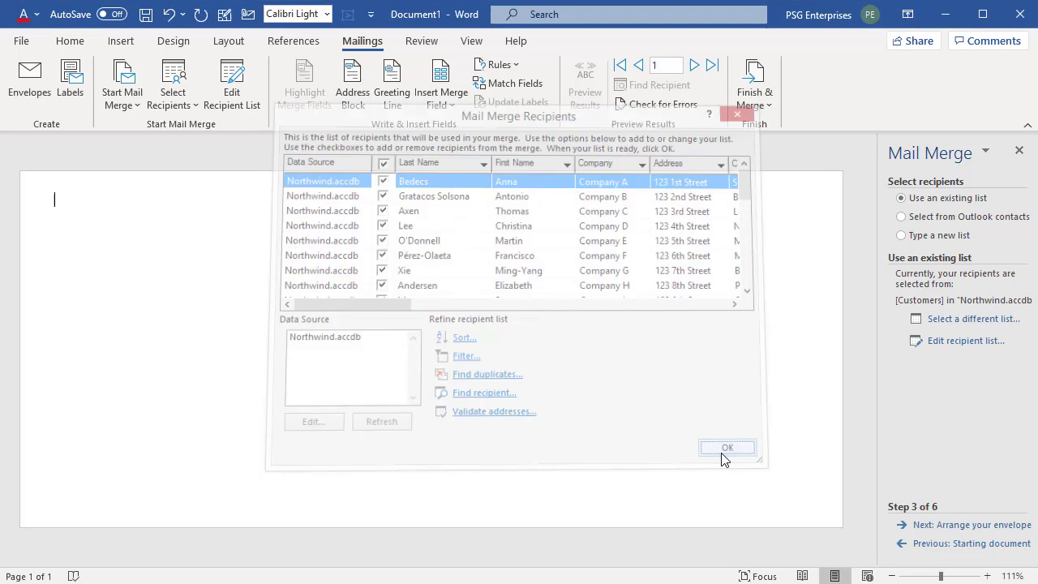
{"action": "left_click", "coordinate": [726, 447]}
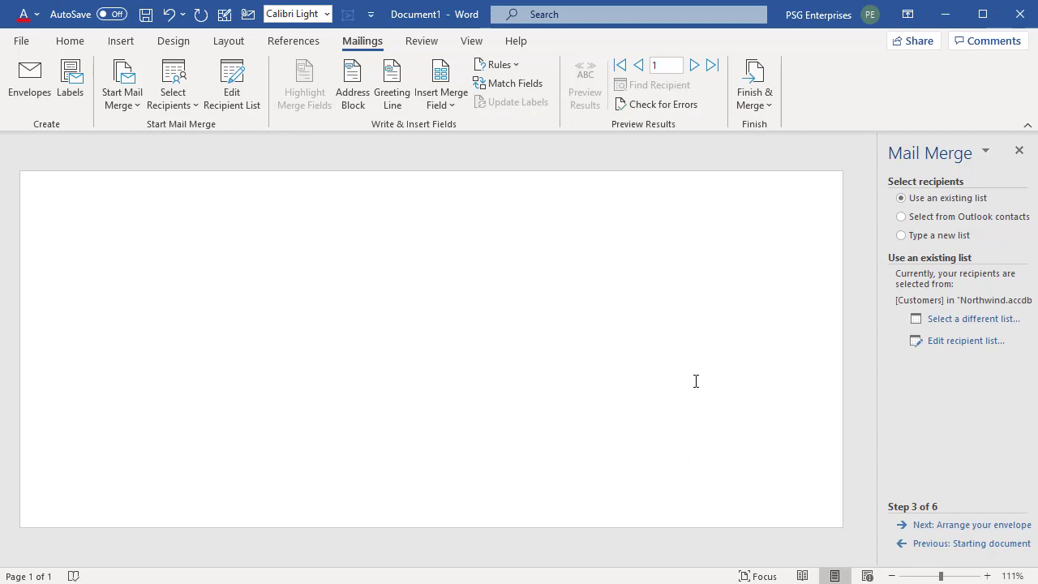
{"action": "mouse_move", "coordinate": [973, 526]}
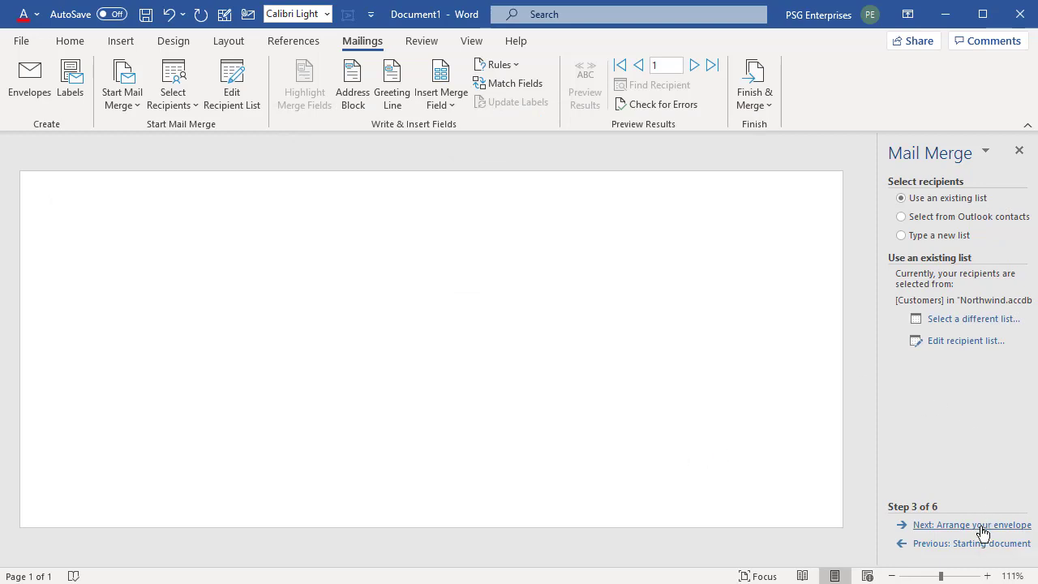
{"action": "left_click", "coordinate": [972, 525]}
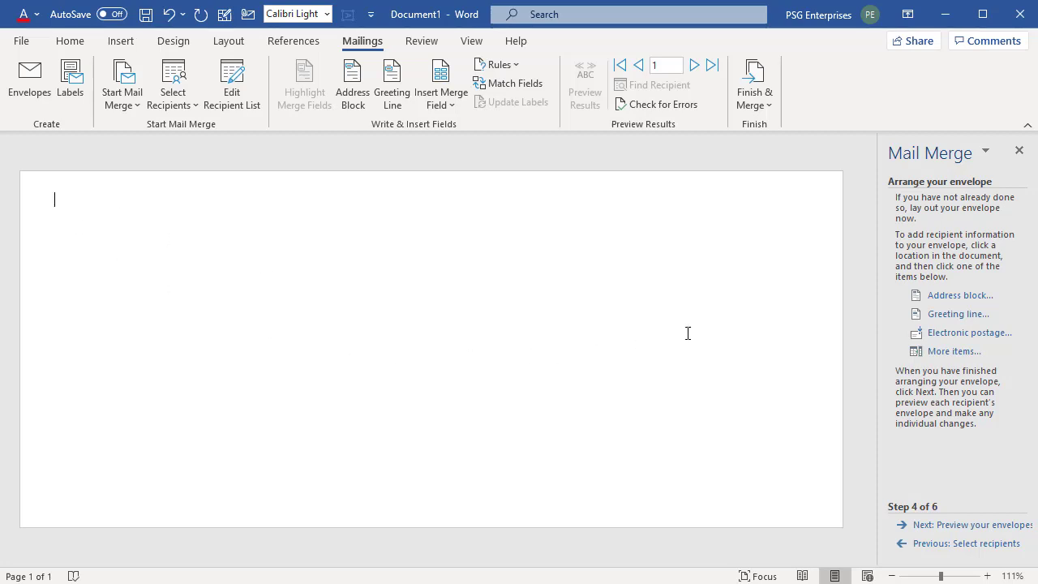
{"action": "mouse_move", "coordinate": [956, 315]}
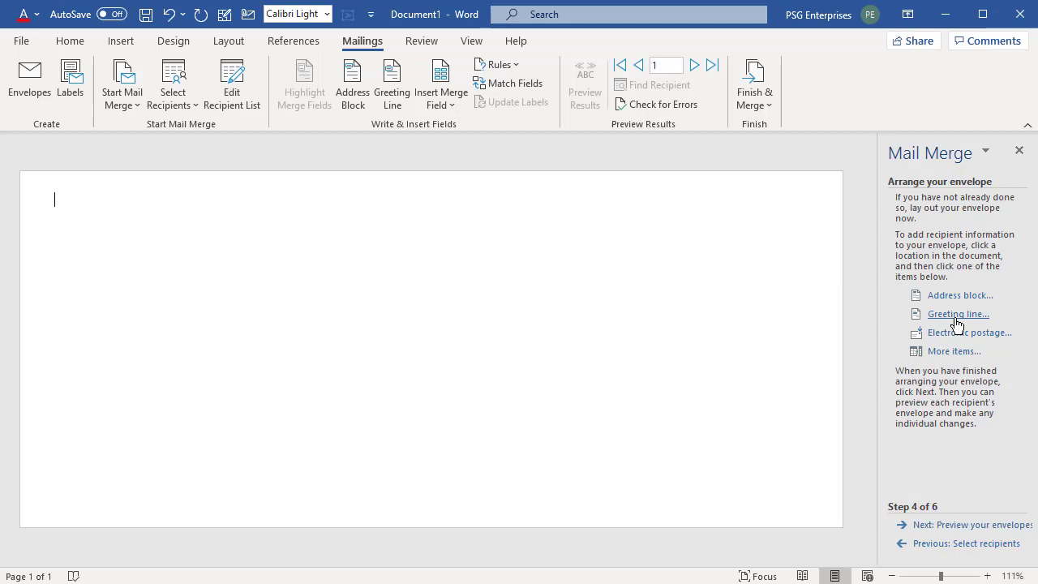
{"action": "mouse_move", "coordinate": [954, 356]}
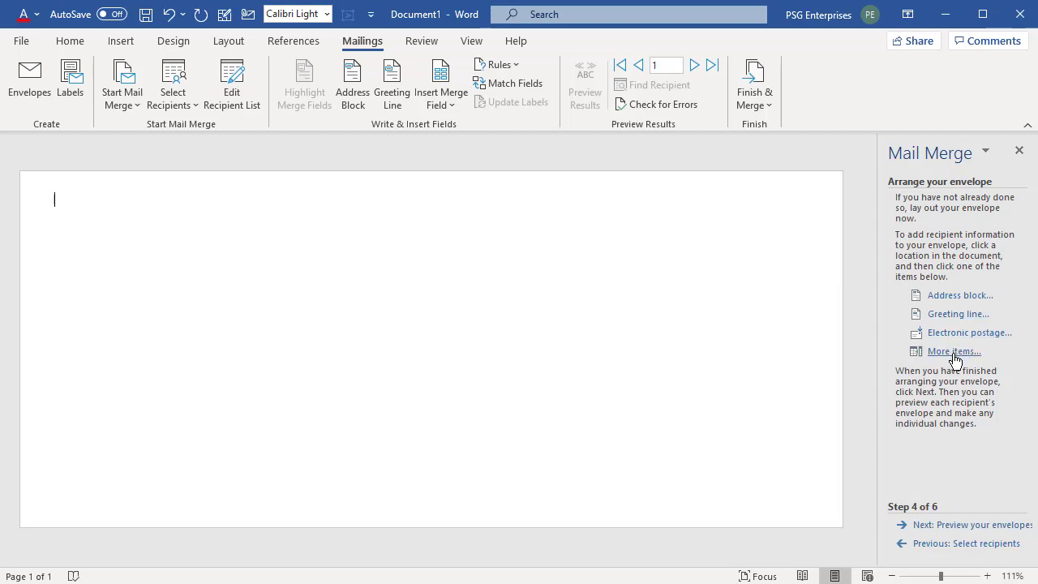
{"action": "mouse_move", "coordinate": [771, 385]}
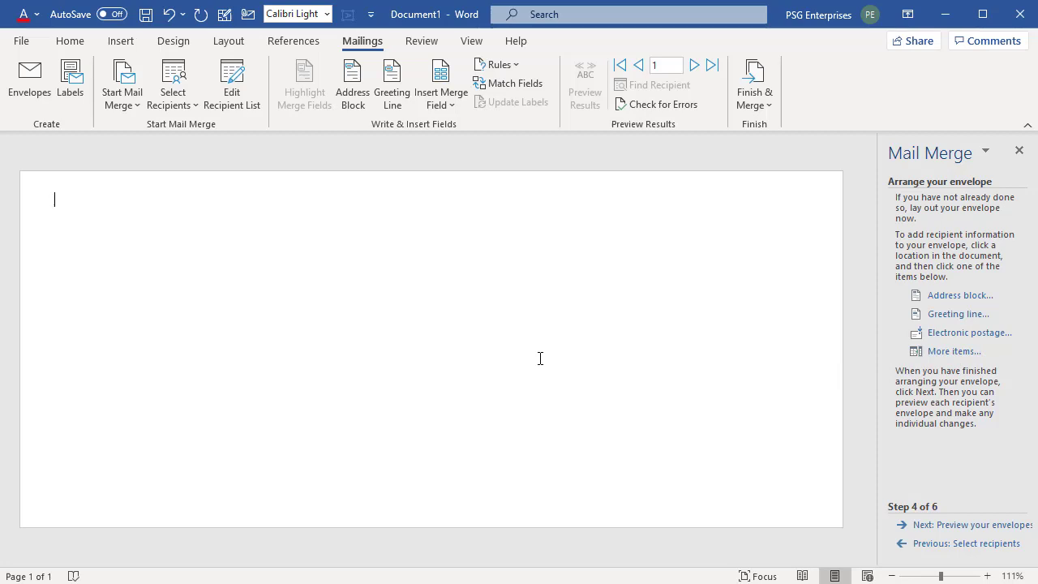
{"action": "mouse_move", "coordinate": [544, 363]}
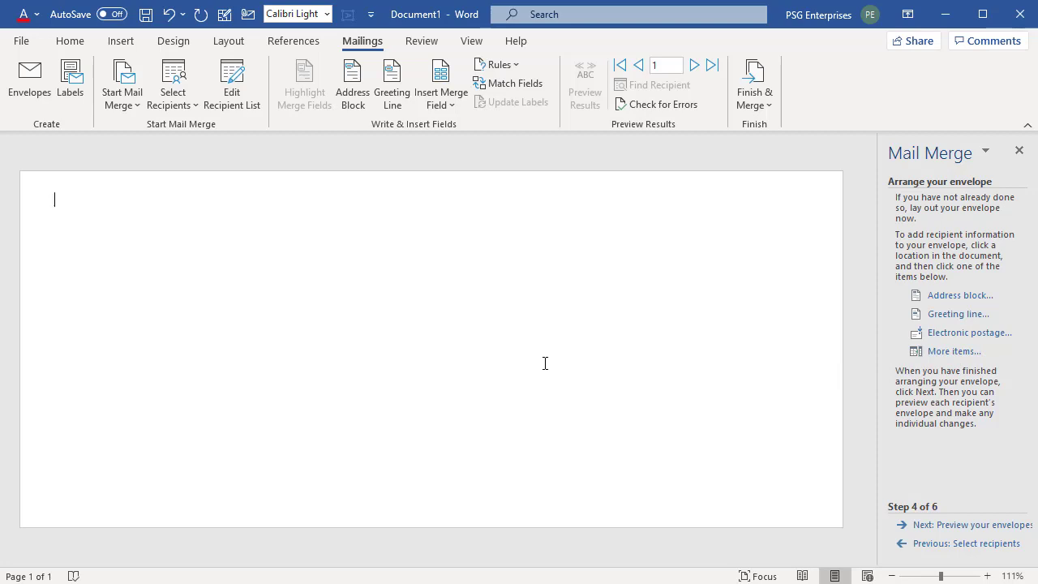
{"action": "mouse_move", "coordinate": [389, 187]}
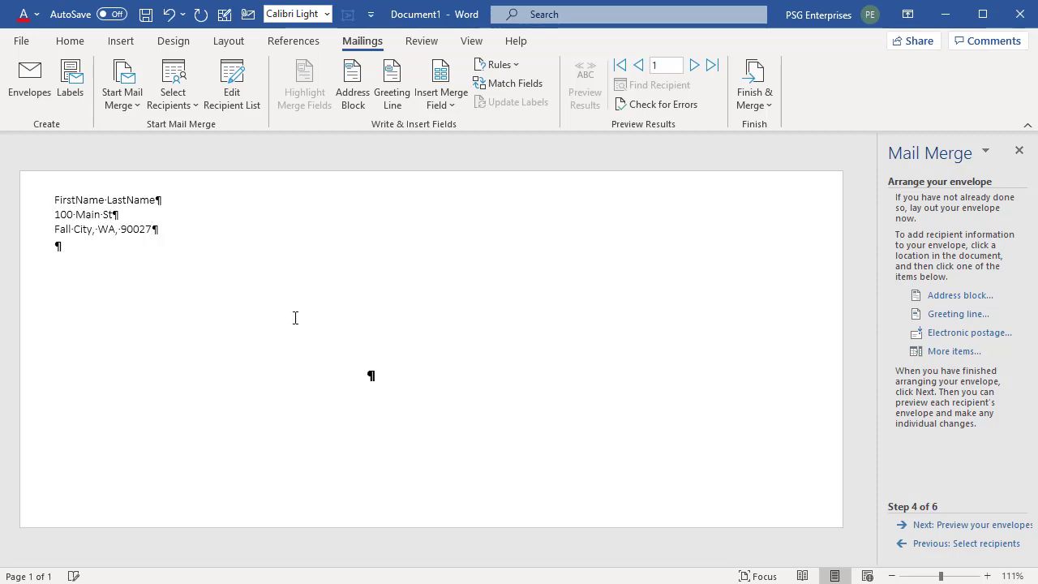
{"action": "mouse_move", "coordinate": [175, 243]}
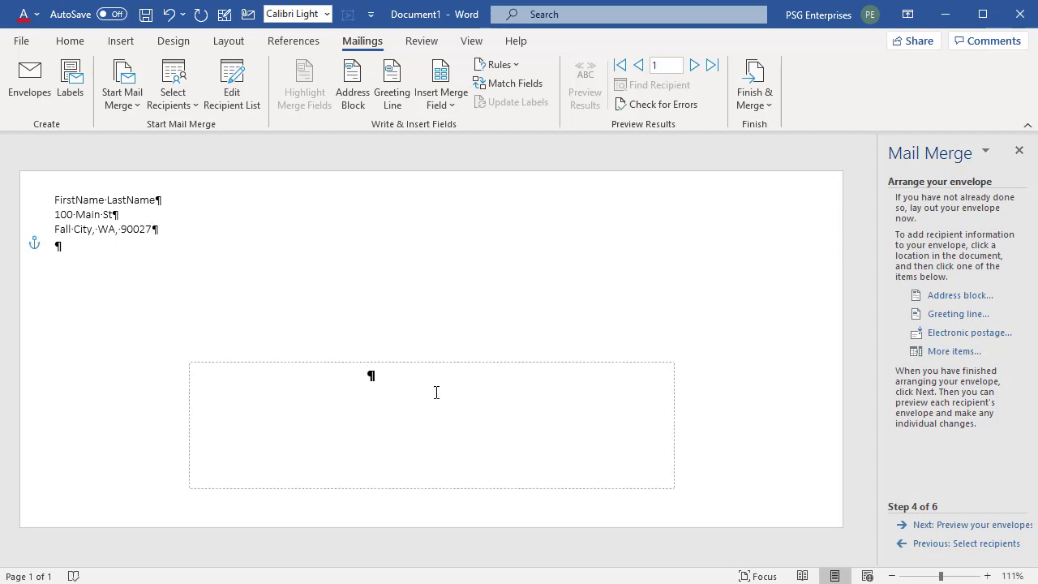
Insert the AddressBlock field with State matched to the State/Province column in Match Fields
{"action": "left_click", "coordinate": [959, 295]}
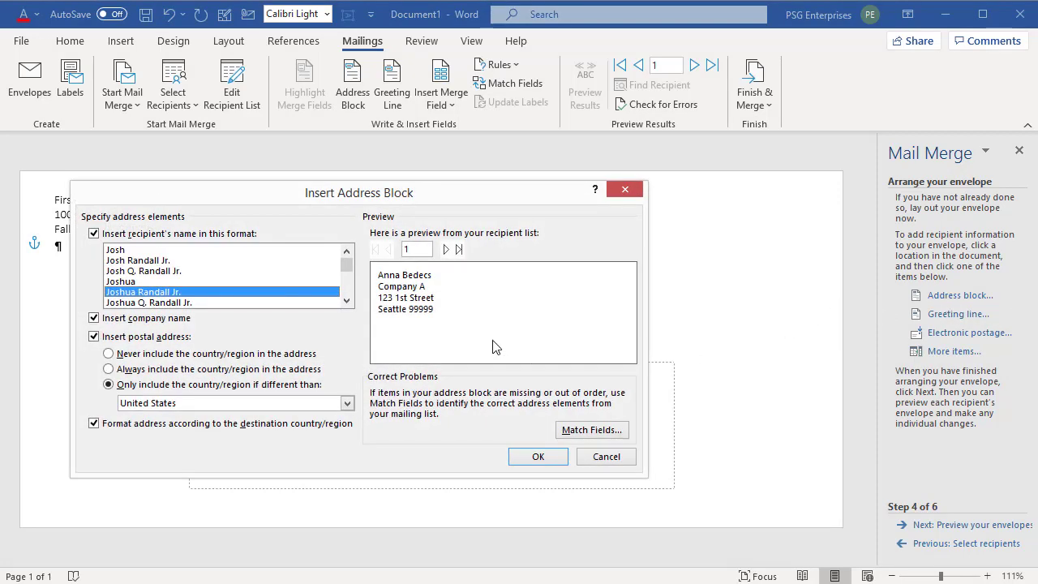
{"action": "mouse_move", "coordinate": [412, 316]}
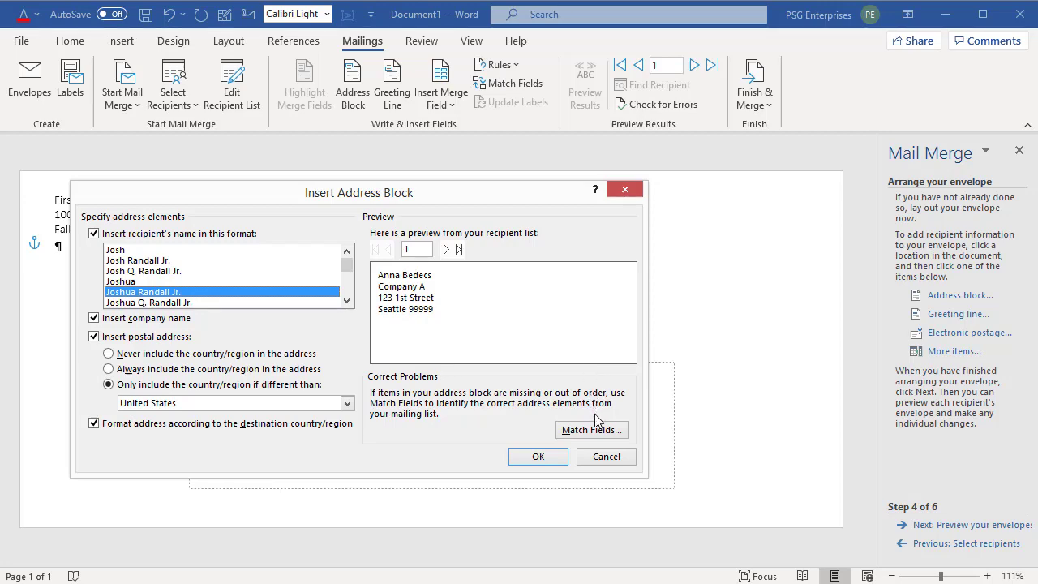
{"action": "left_click", "coordinate": [592, 430]}
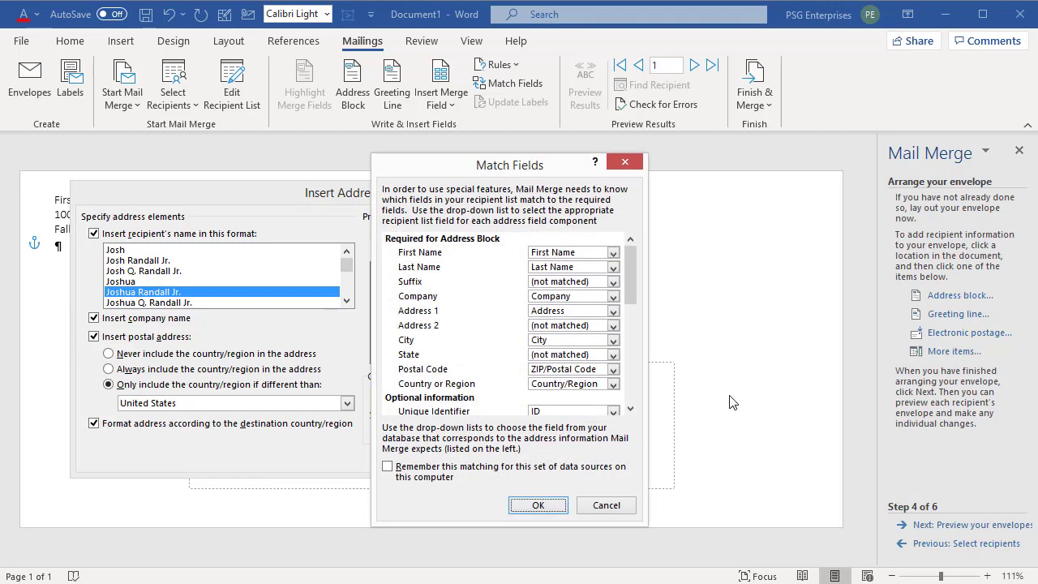
{"action": "mouse_move", "coordinate": [699, 395]}
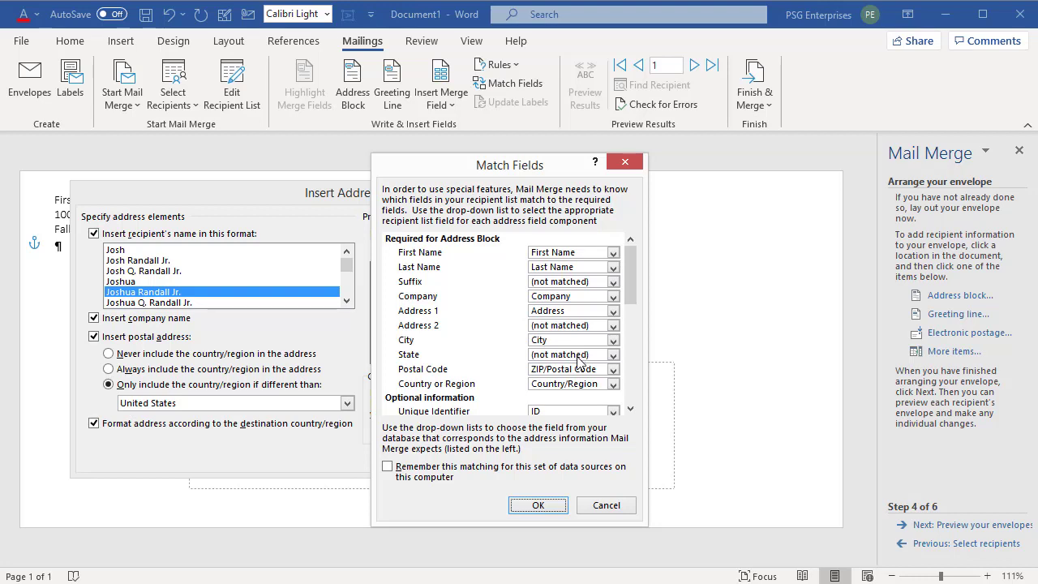
{"action": "mouse_move", "coordinate": [619, 365]}
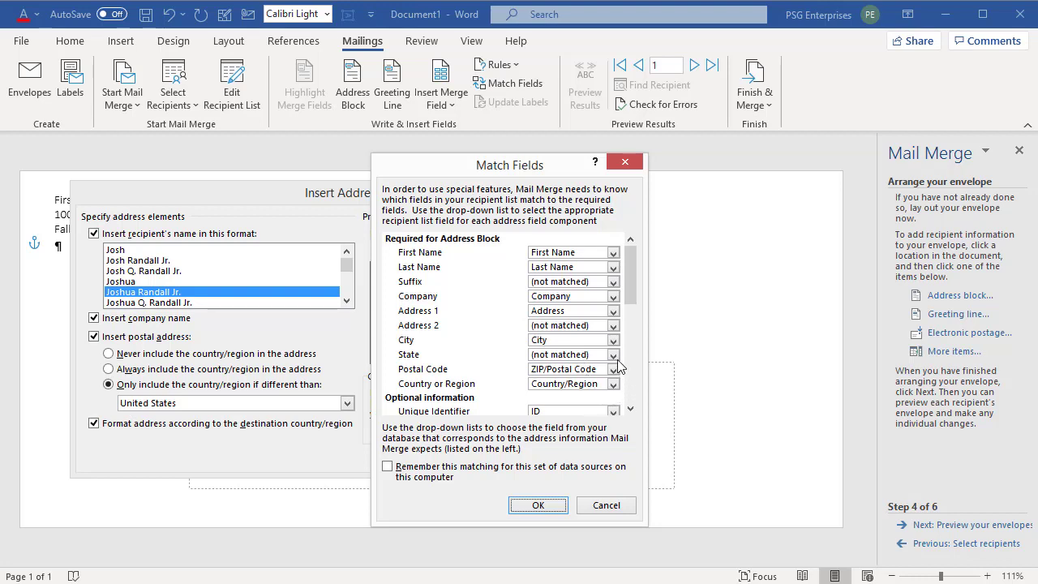
{"action": "left_click", "coordinate": [612, 370]}
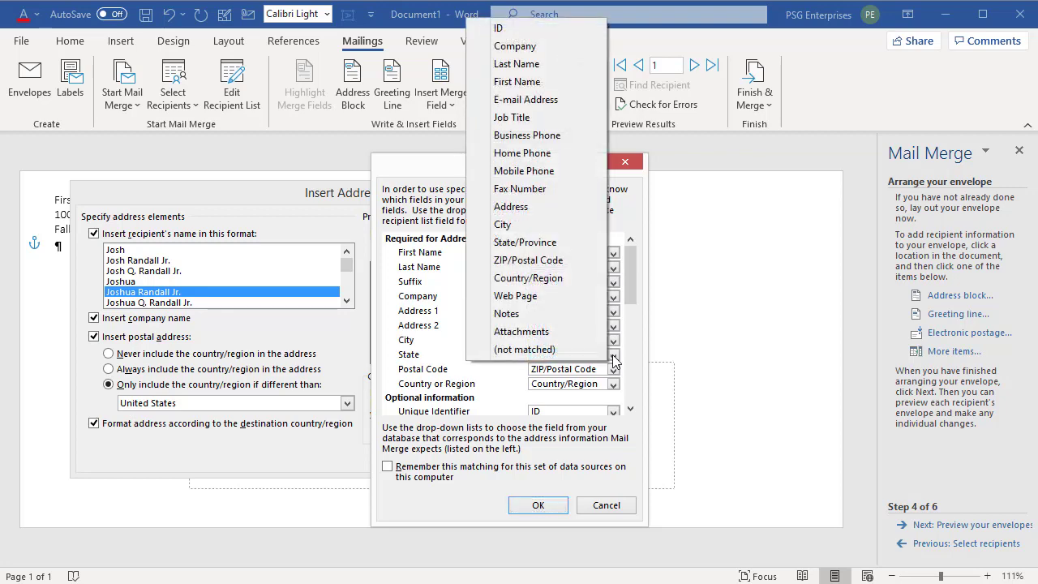
{"action": "mouse_move", "coordinate": [525, 241]}
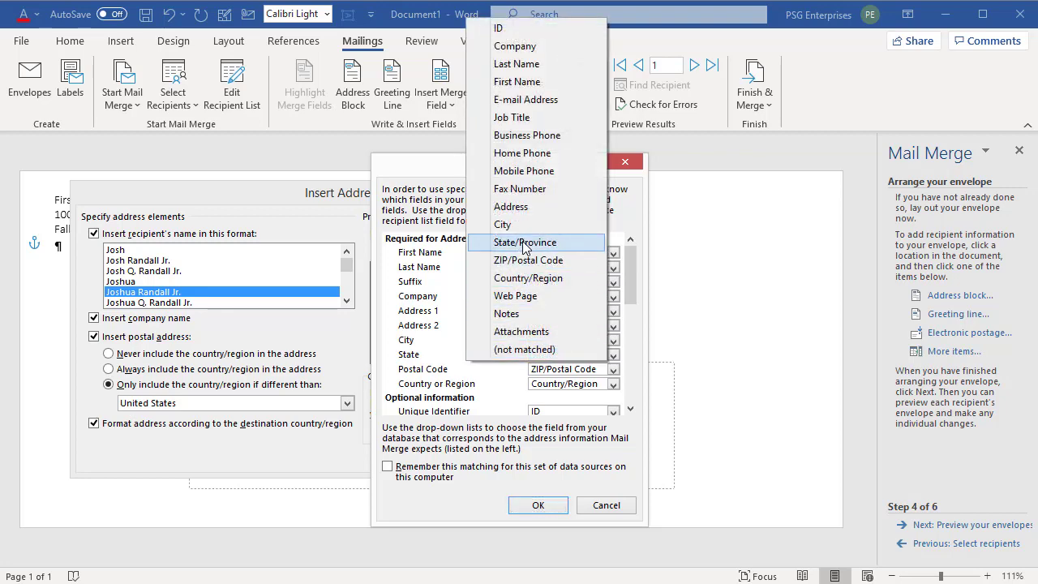
{"action": "left_click", "coordinate": [525, 243]}
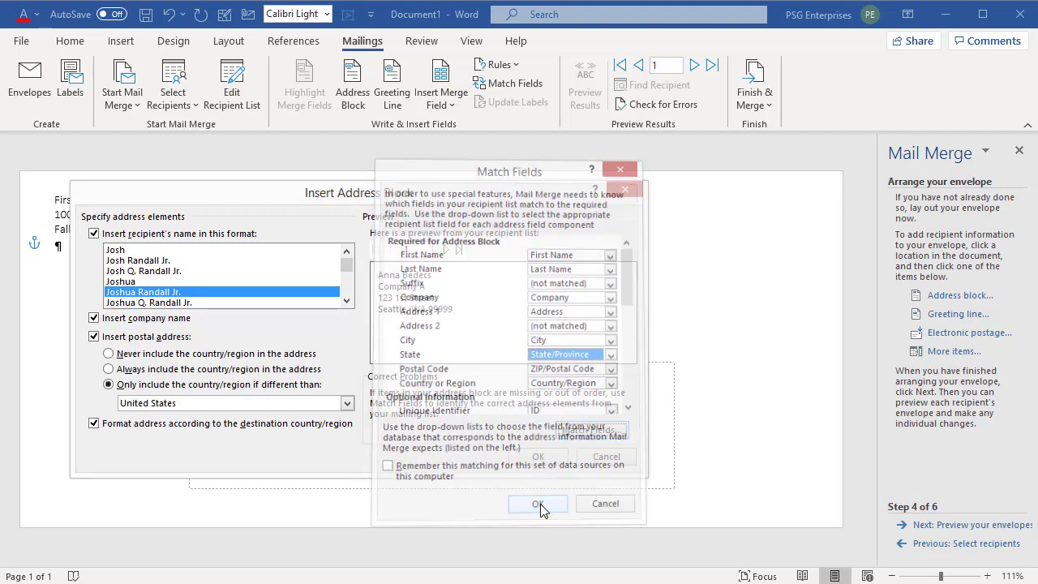
{"action": "left_click", "coordinate": [539, 502]}
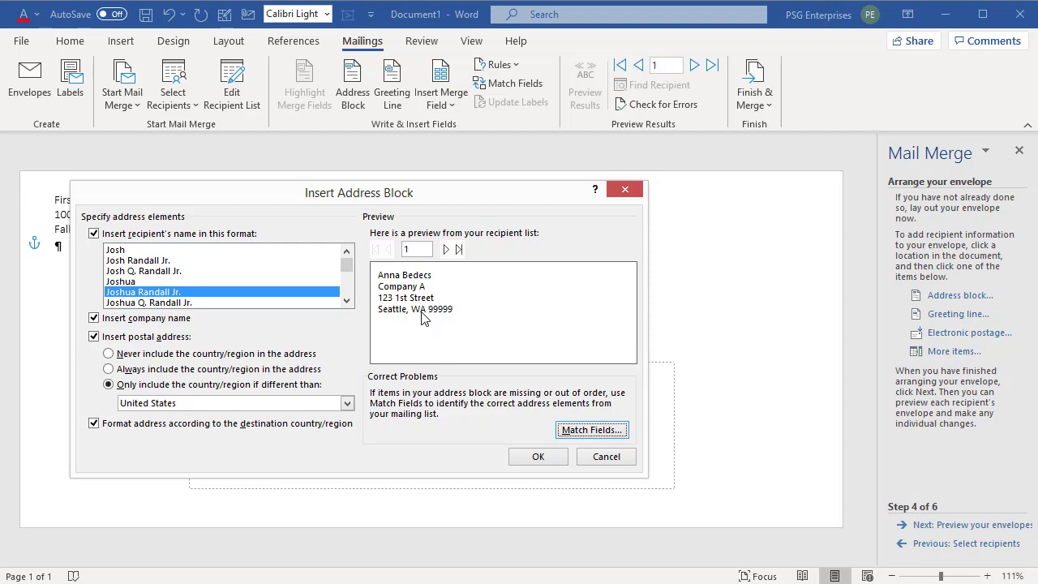
{"action": "left_click", "coordinate": [538, 455]}
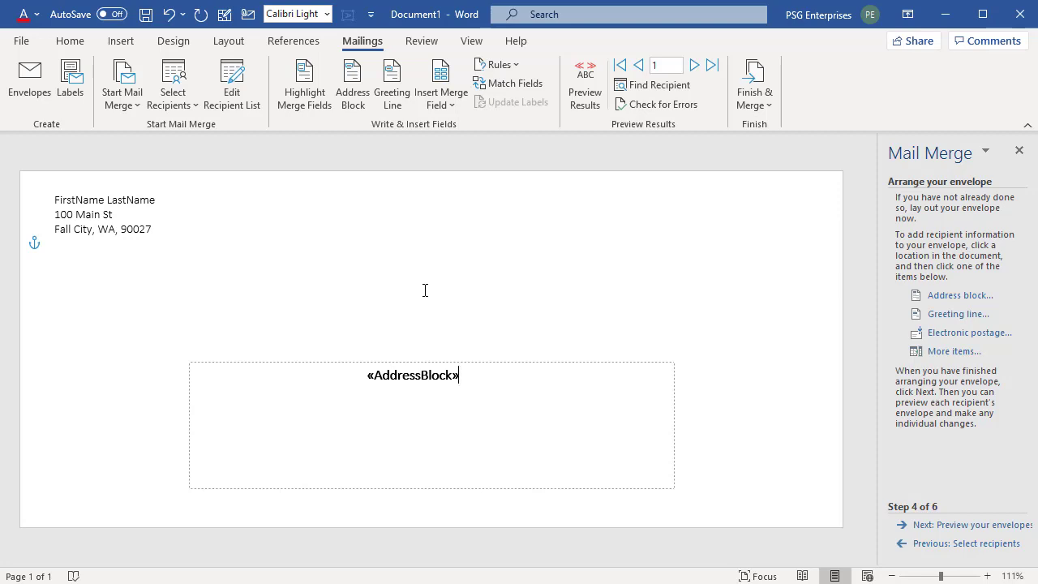
{"action": "mouse_move", "coordinate": [356, 213]}
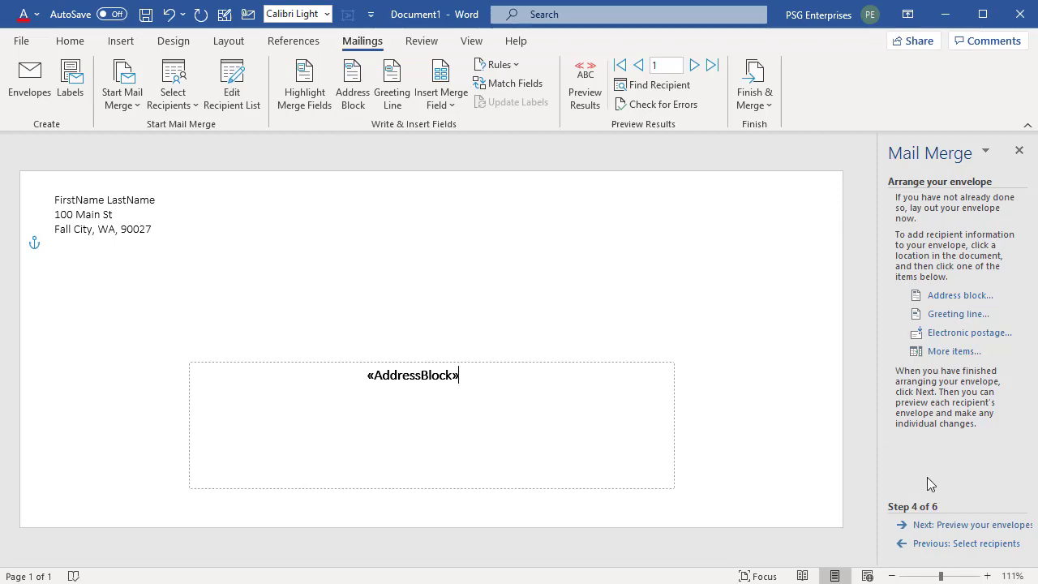
Preview the envelopes so Anna Bedecs of Company A, Seattle replaces the AddressBlock field
{"action": "left_click", "coordinate": [969, 523]}
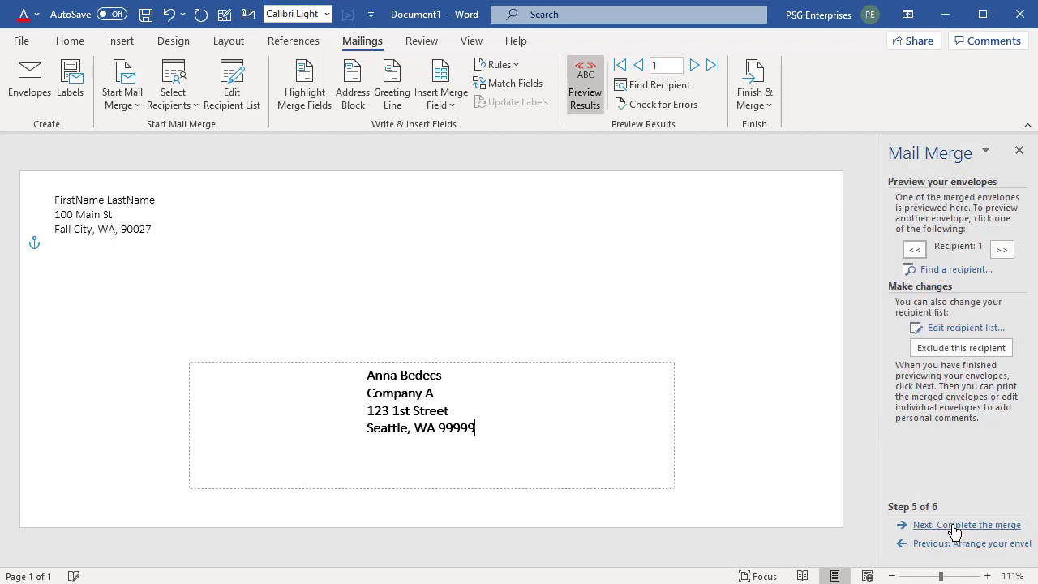
{"action": "mouse_move", "coordinate": [960, 506]}
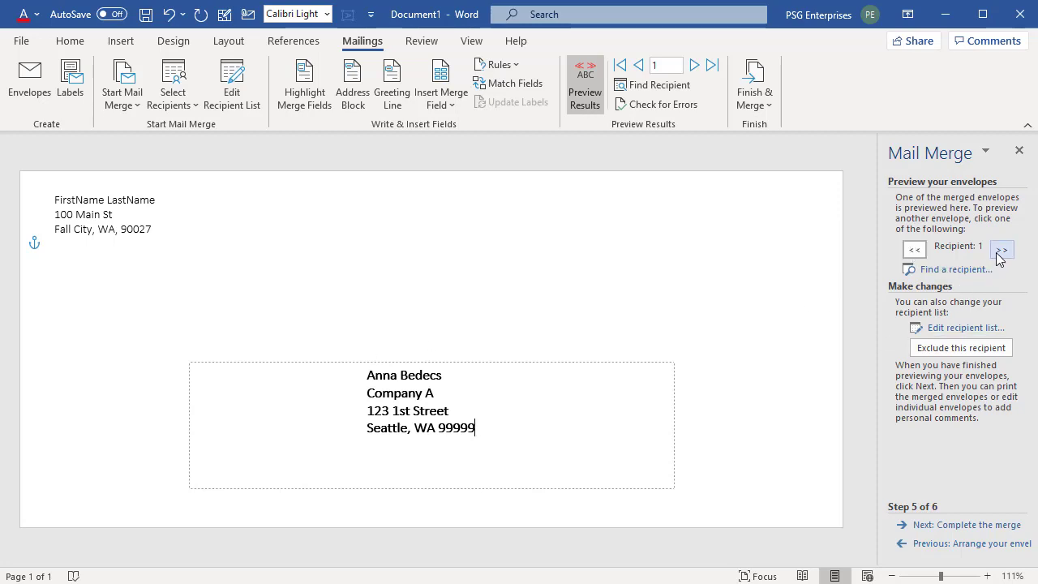
Page forward through recipient envelopes and review the recipient list, reaching Martin O'Donnell of Company E
{"action": "left_click", "coordinate": [1002, 249]}
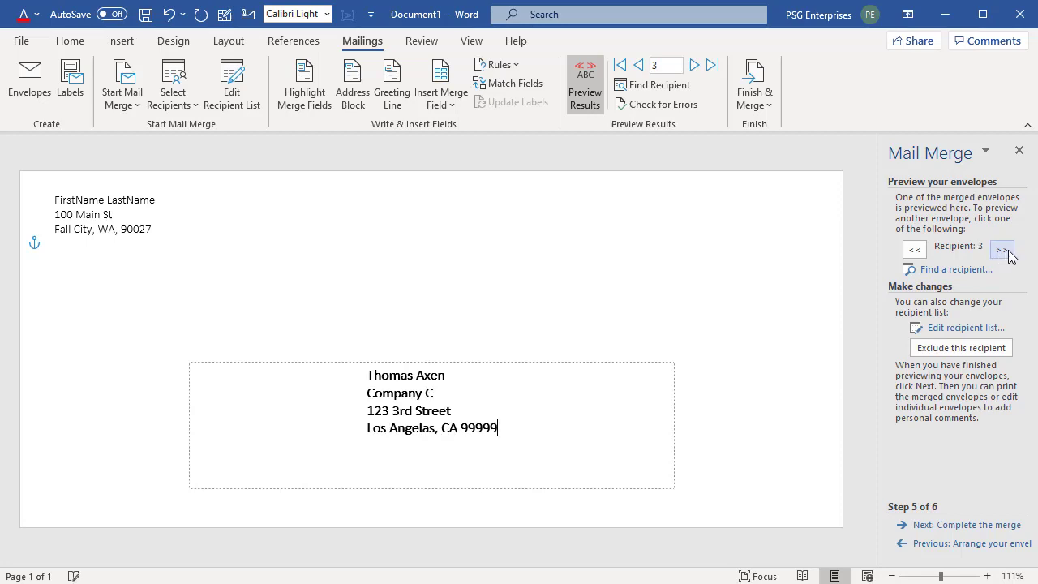
{"action": "left_click", "coordinate": [1002, 250]}
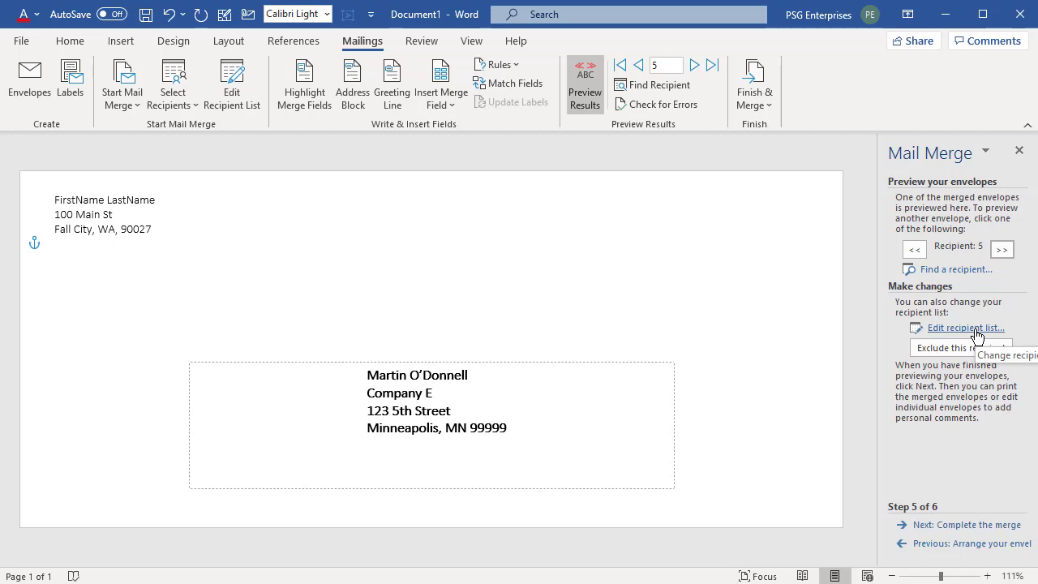
{"action": "left_click", "coordinate": [963, 327]}
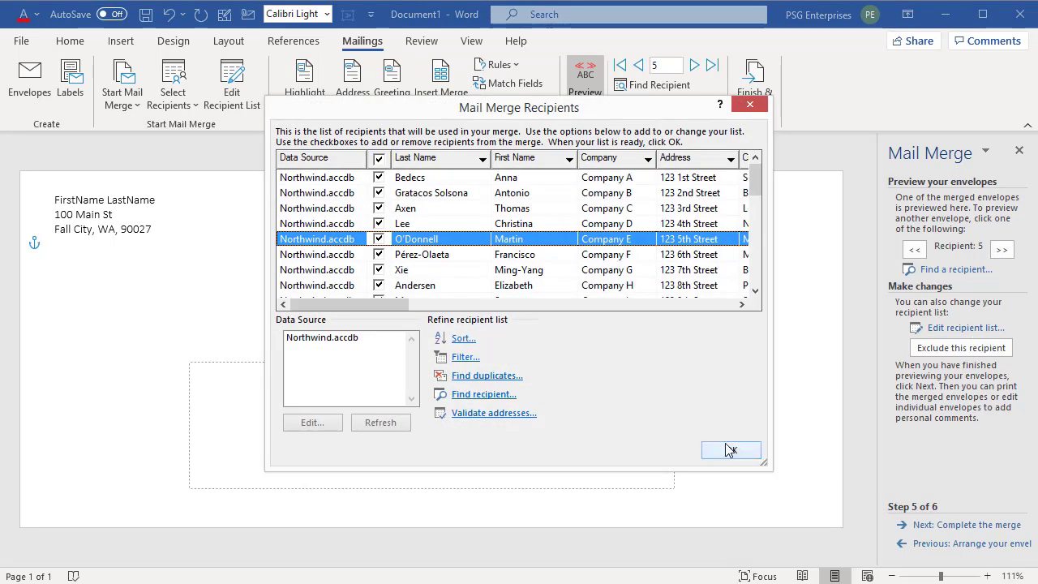
{"action": "left_click", "coordinate": [730, 451]}
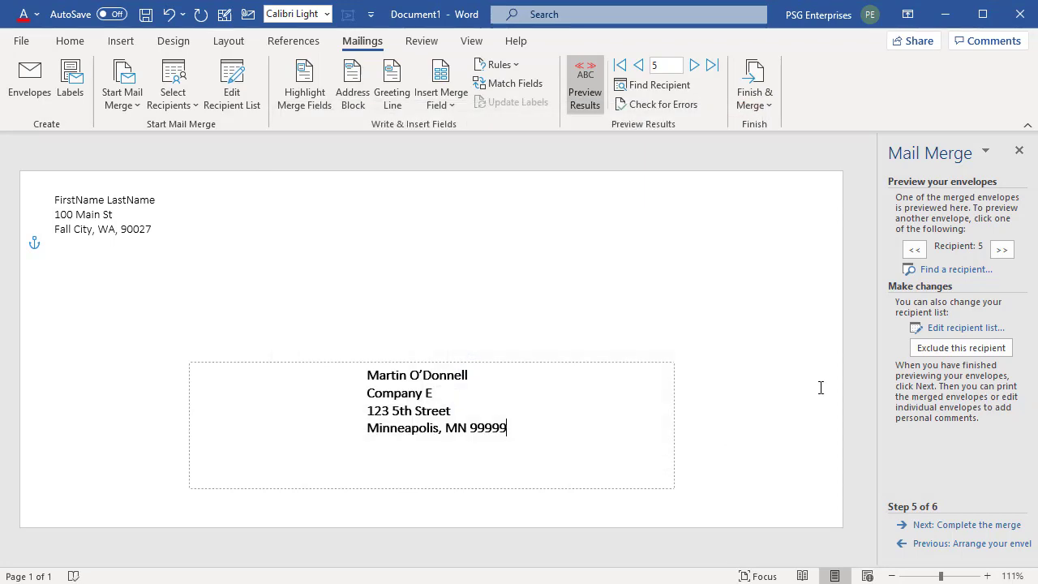
{"action": "mouse_move", "coordinate": [960, 347]}
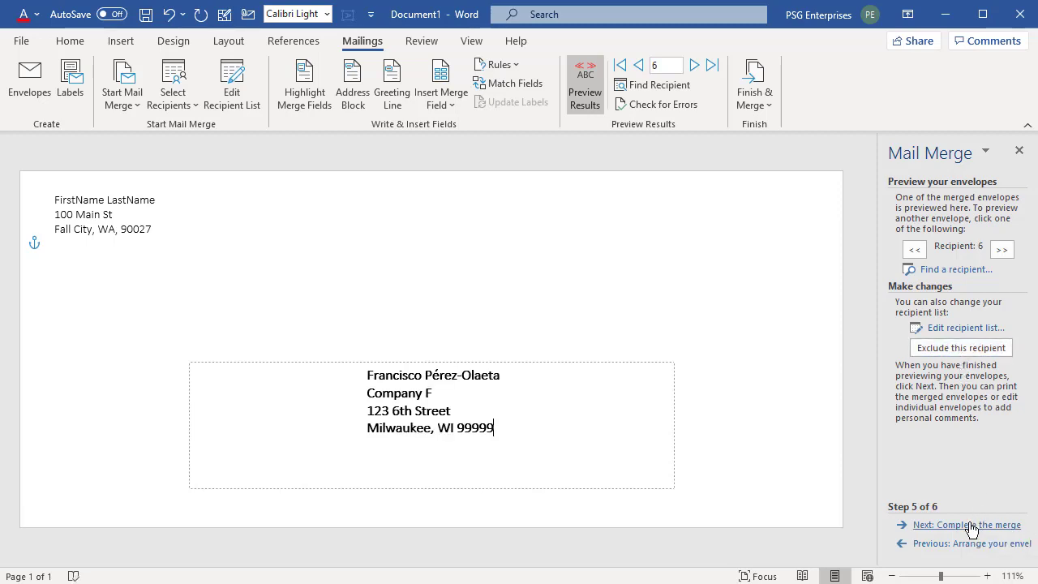
Complete the merge and print envelopes for all records
{"action": "left_click", "coordinate": [969, 525]}
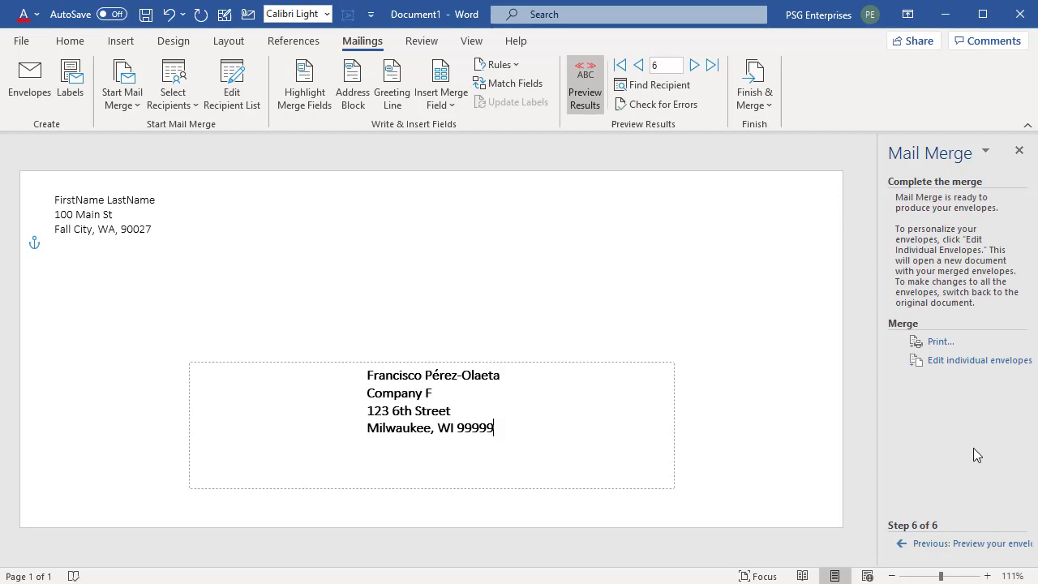
{"action": "mouse_move", "coordinate": [940, 341]}
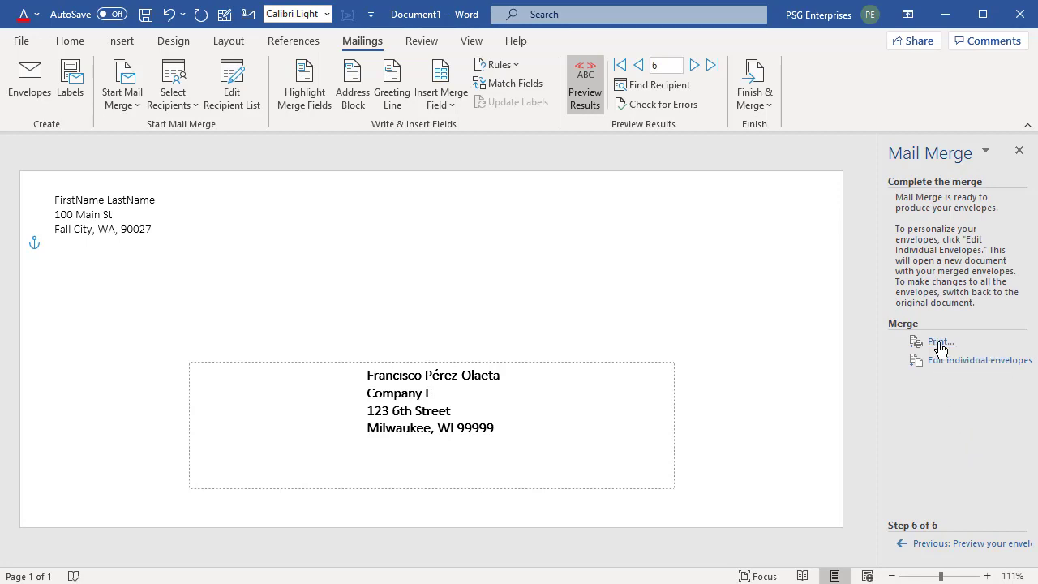
{"action": "left_click", "coordinate": [940, 341]}
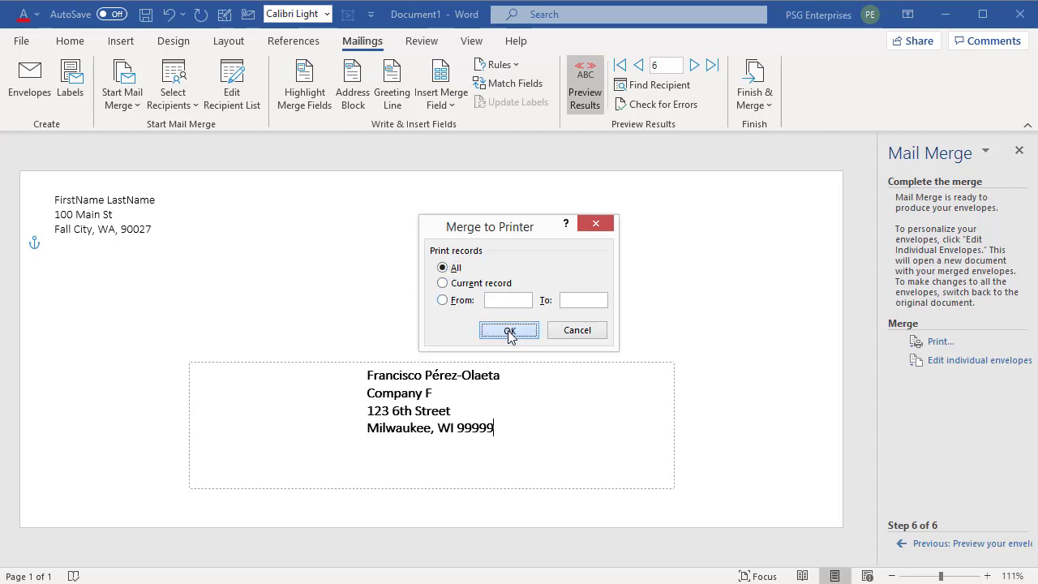
{"action": "left_click", "coordinate": [509, 331]}
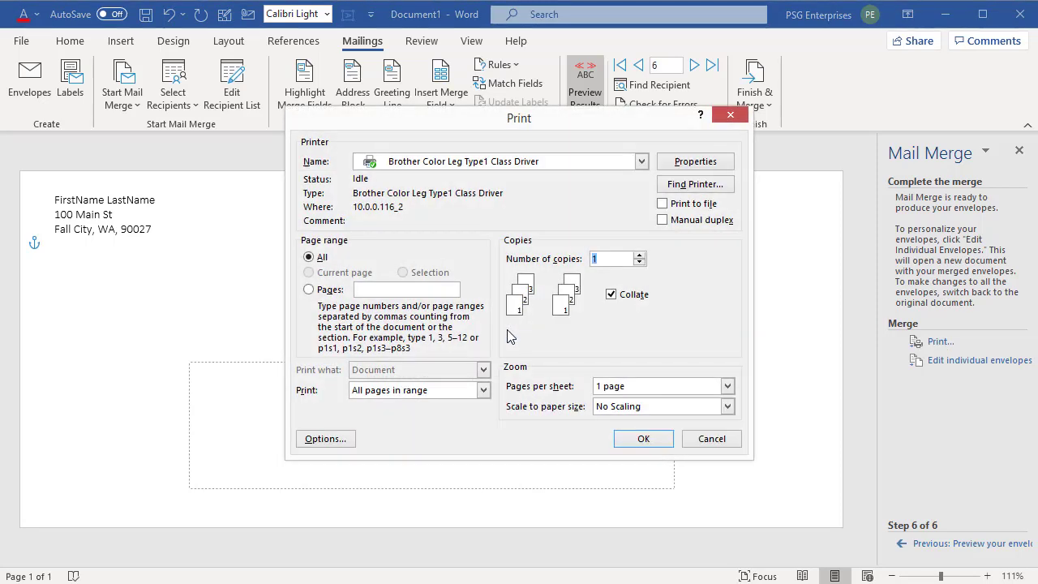
{"action": "mouse_move", "coordinate": [654, 418]}
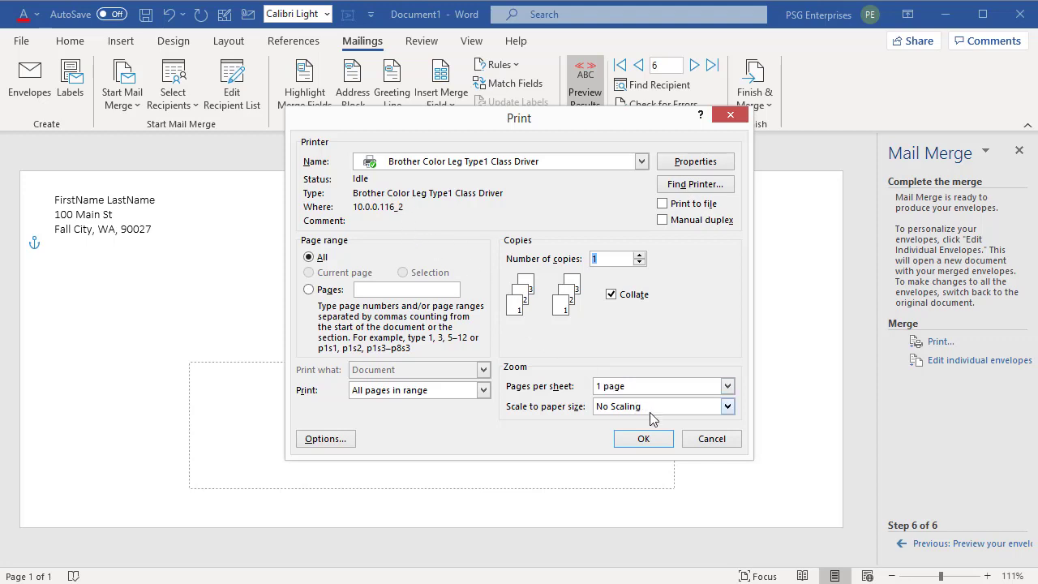
{"action": "left_click", "coordinate": [710, 438]}
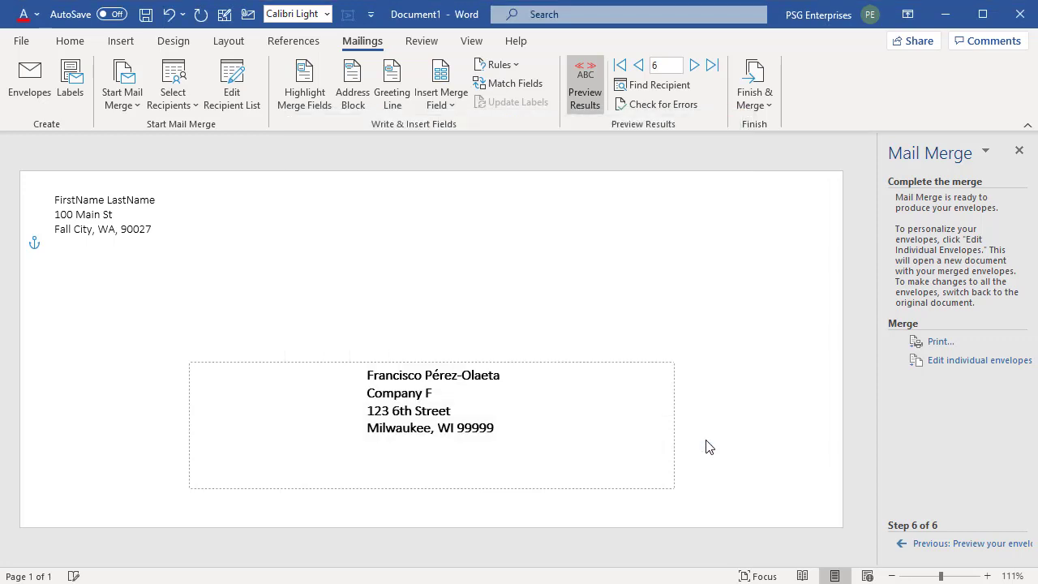
{"action": "mouse_move", "coordinate": [913, 441]}
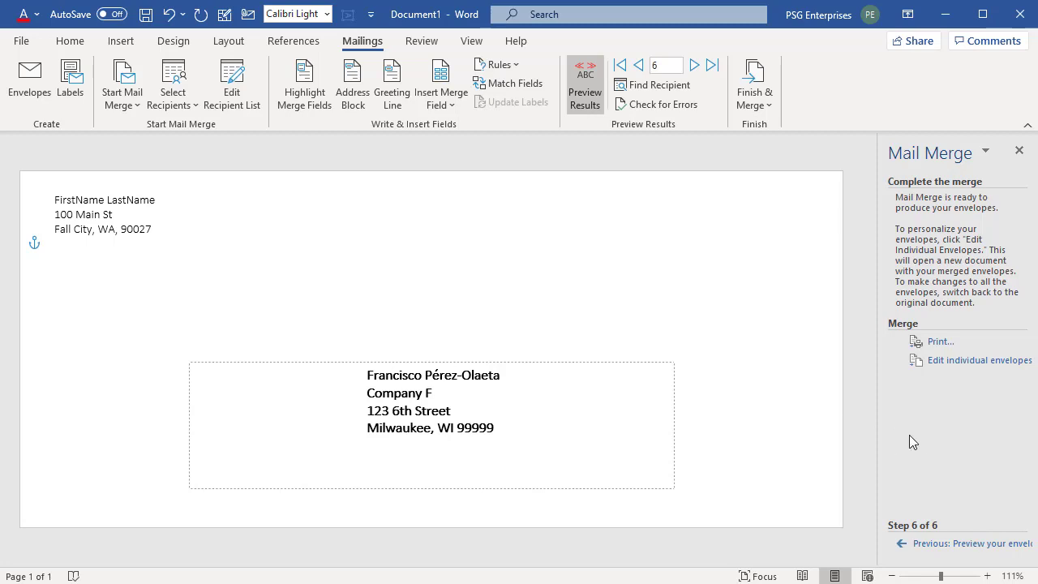
{"action": "mouse_move", "coordinate": [980, 359]}
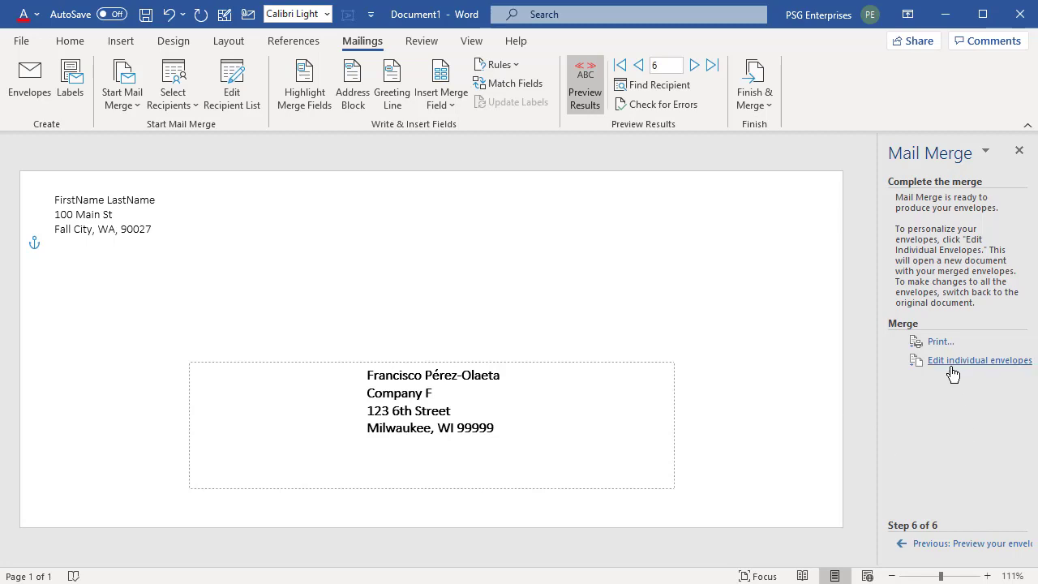
{"action": "mouse_move", "coordinate": [953, 365]}
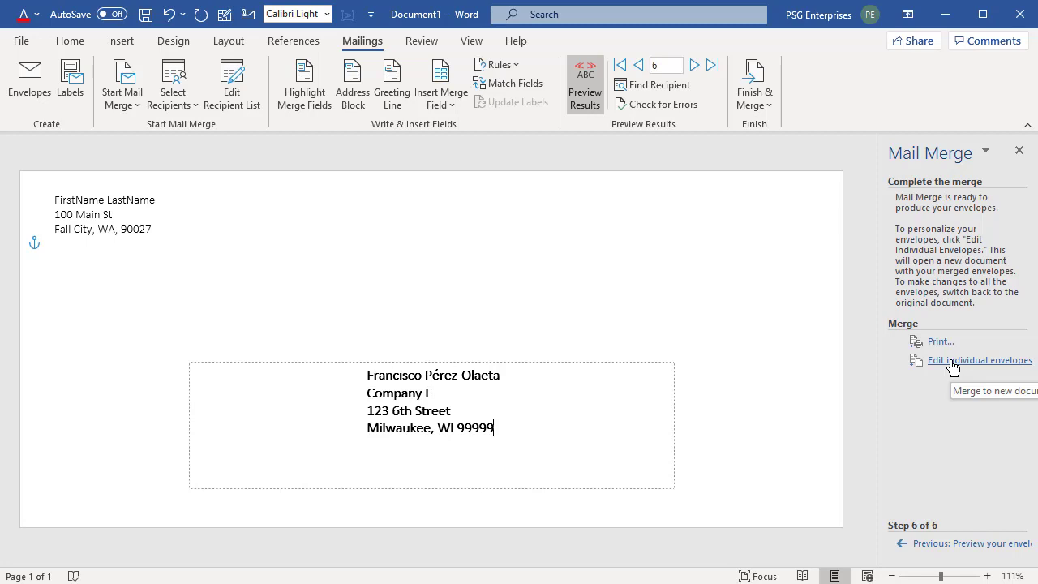
Merge all records into a new Envelopes1 document via Edit individual envelopes
{"action": "left_click", "coordinate": [979, 360]}
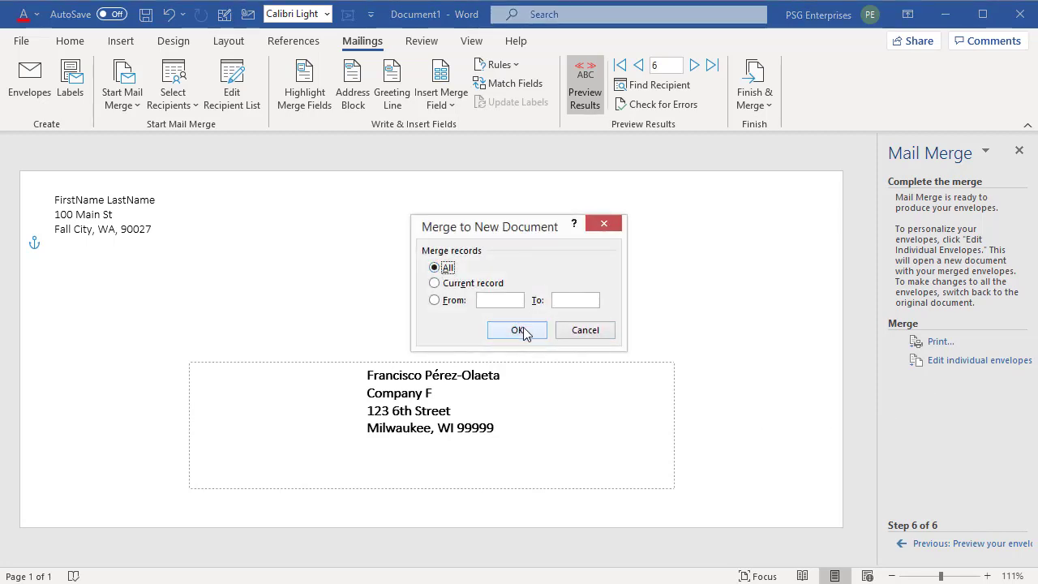
{"action": "left_click", "coordinate": [518, 330]}
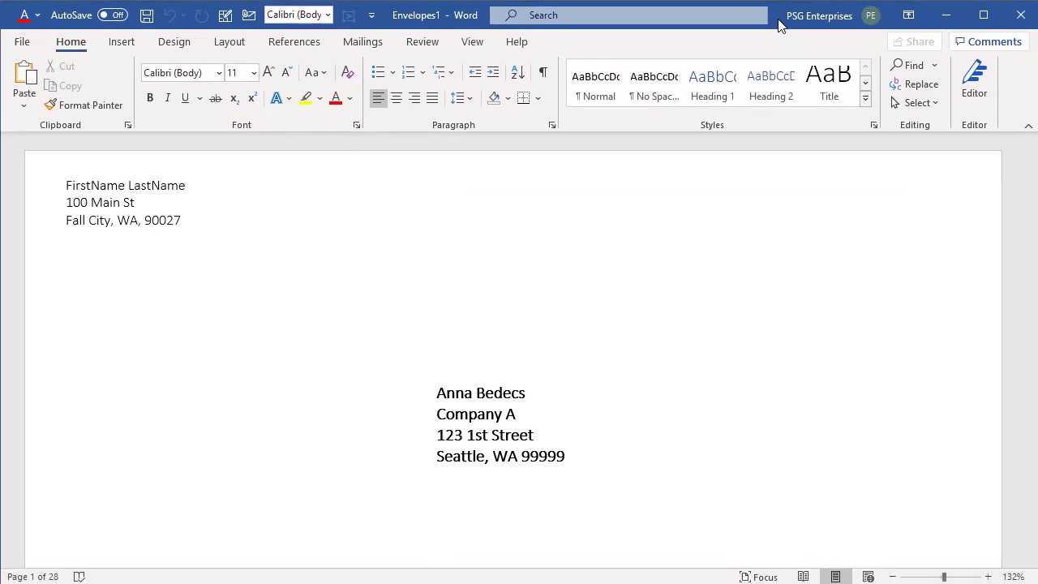
{"action": "mouse_move", "coordinate": [146, 15]}
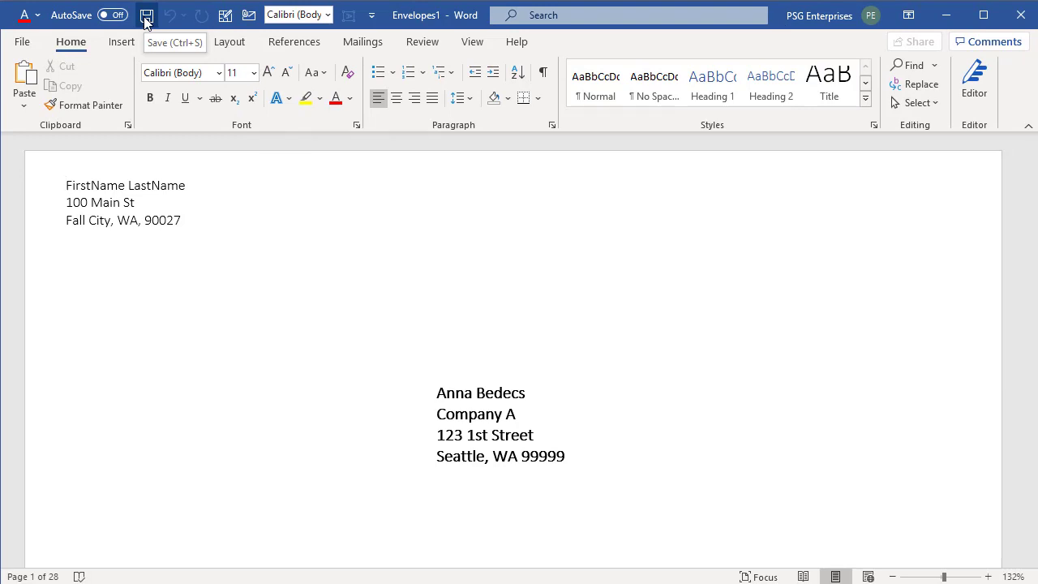
Bring up the save dialog for Envelopes1, proposing 'FirstName LastName' as the name
{"action": "left_click", "coordinate": [146, 14]}
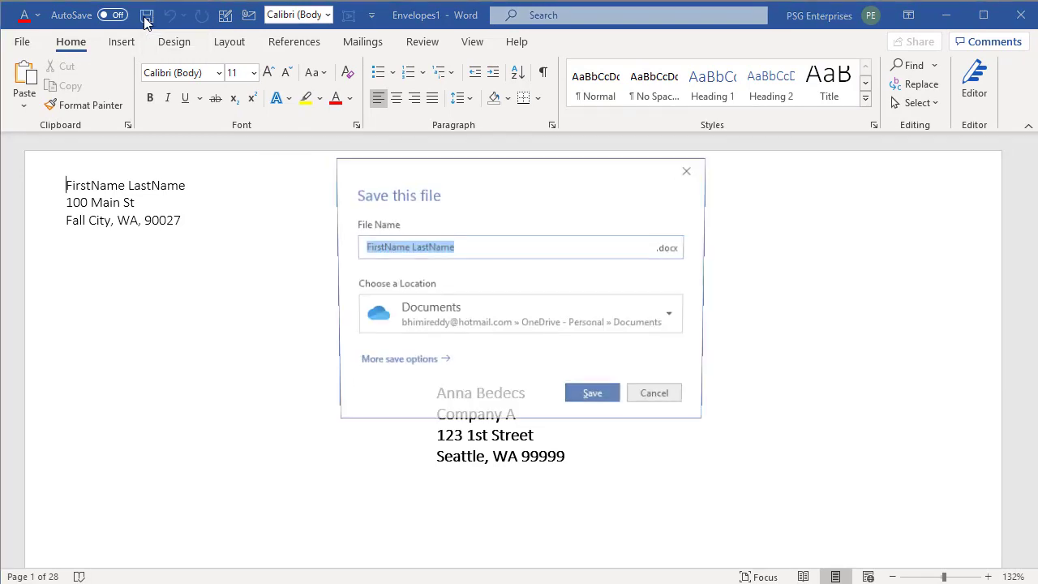